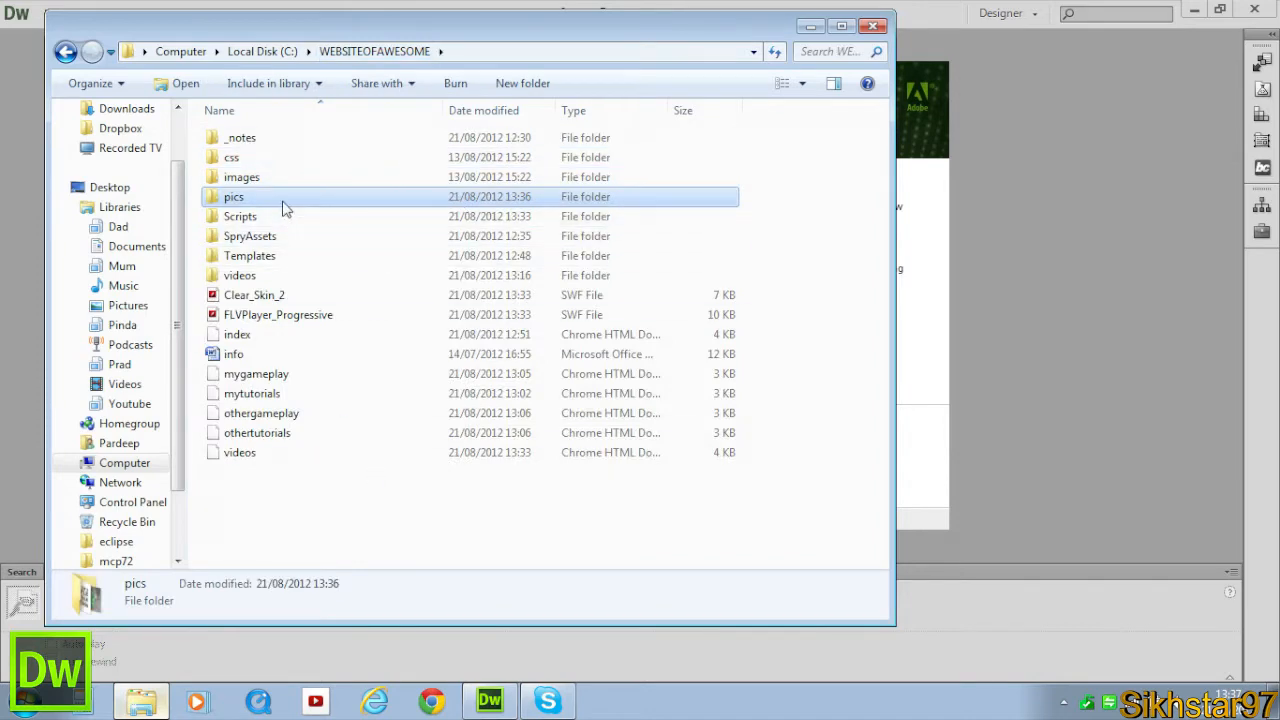
Open the pics folder and check the dimensions of 4m1a and funny_math_logic_031
double_click(234, 196)
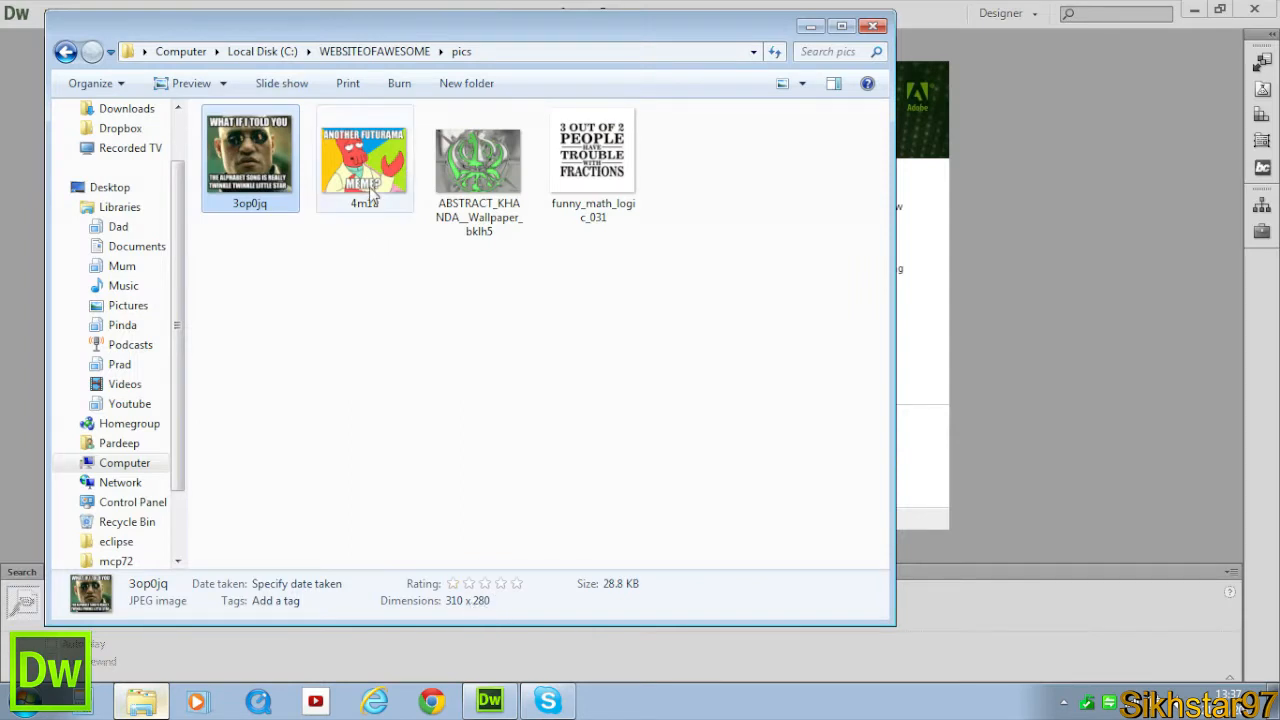
click(365, 158)
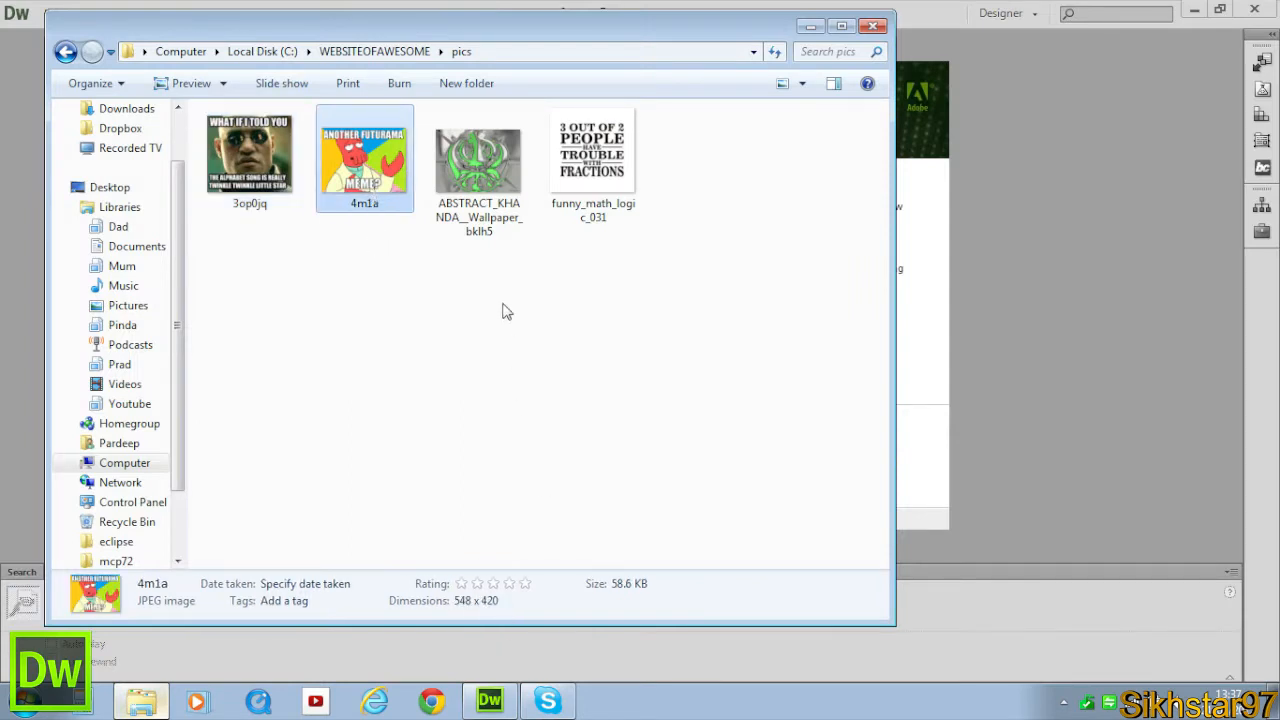
click(592, 150)
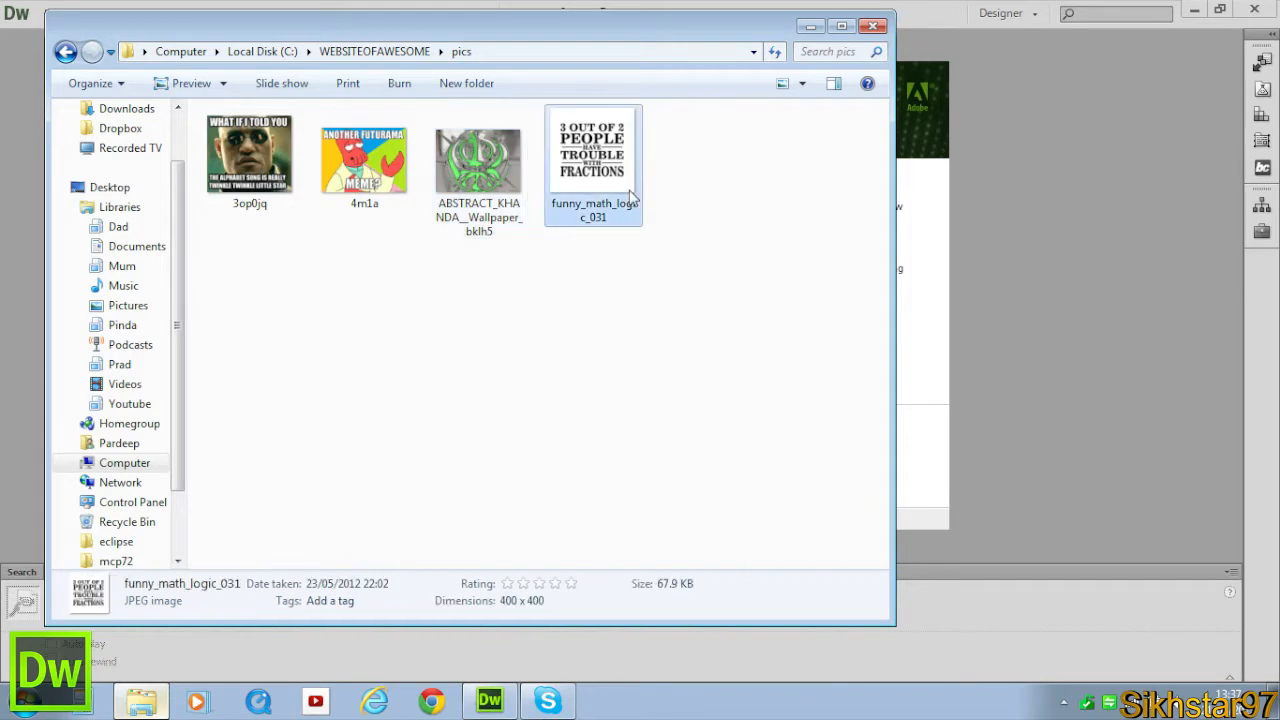
mouse_move(548, 295)
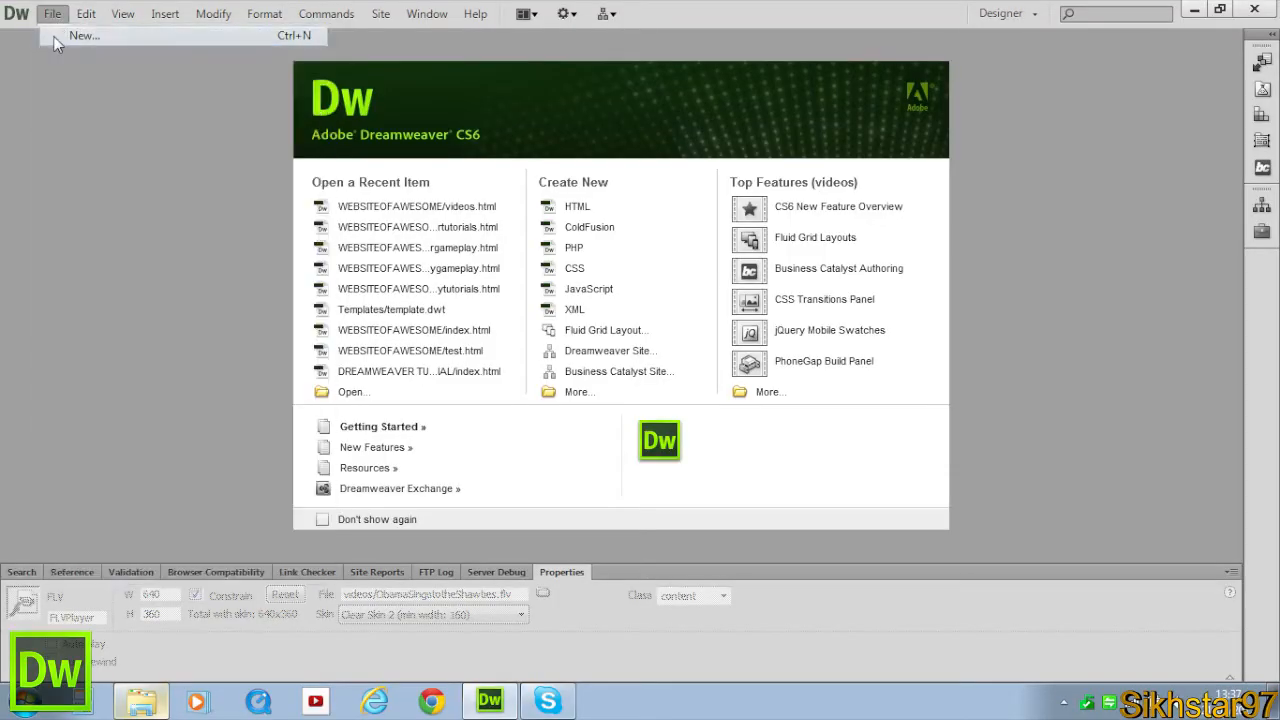
Create a new template-based page and save it as images.html in WEBSITEOFAWESOME
click(79, 37)
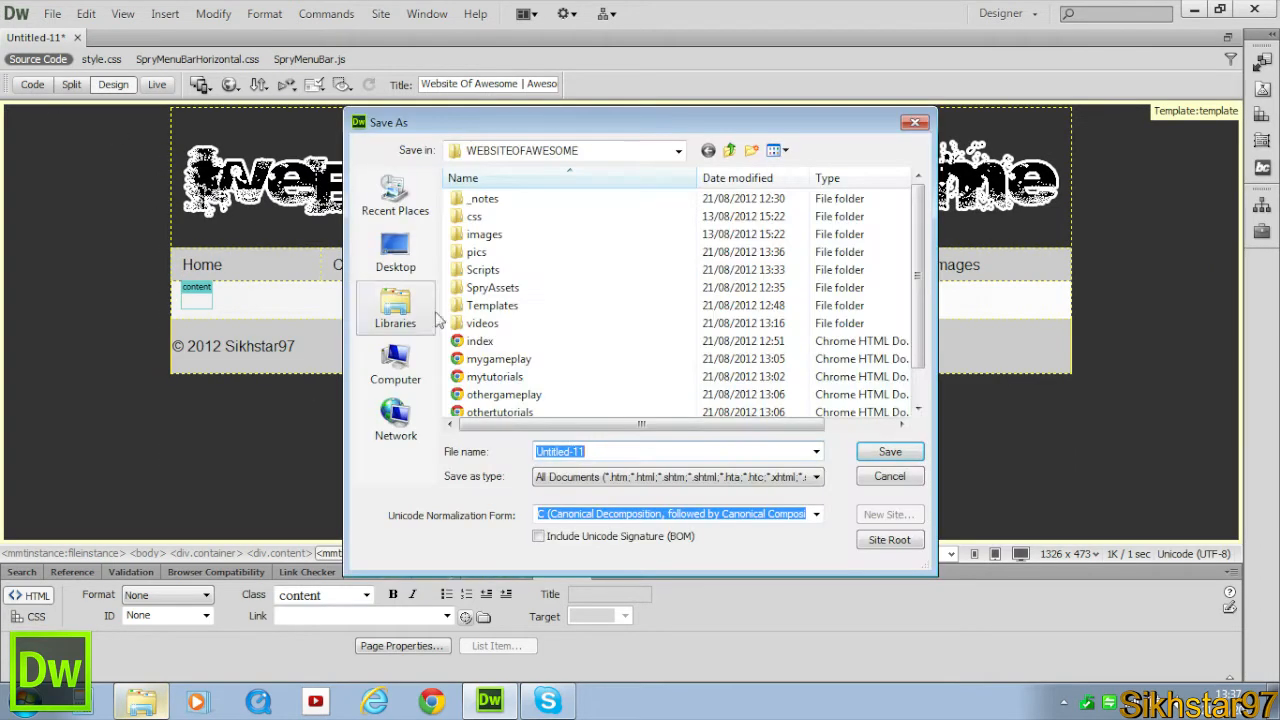
click(613, 451)
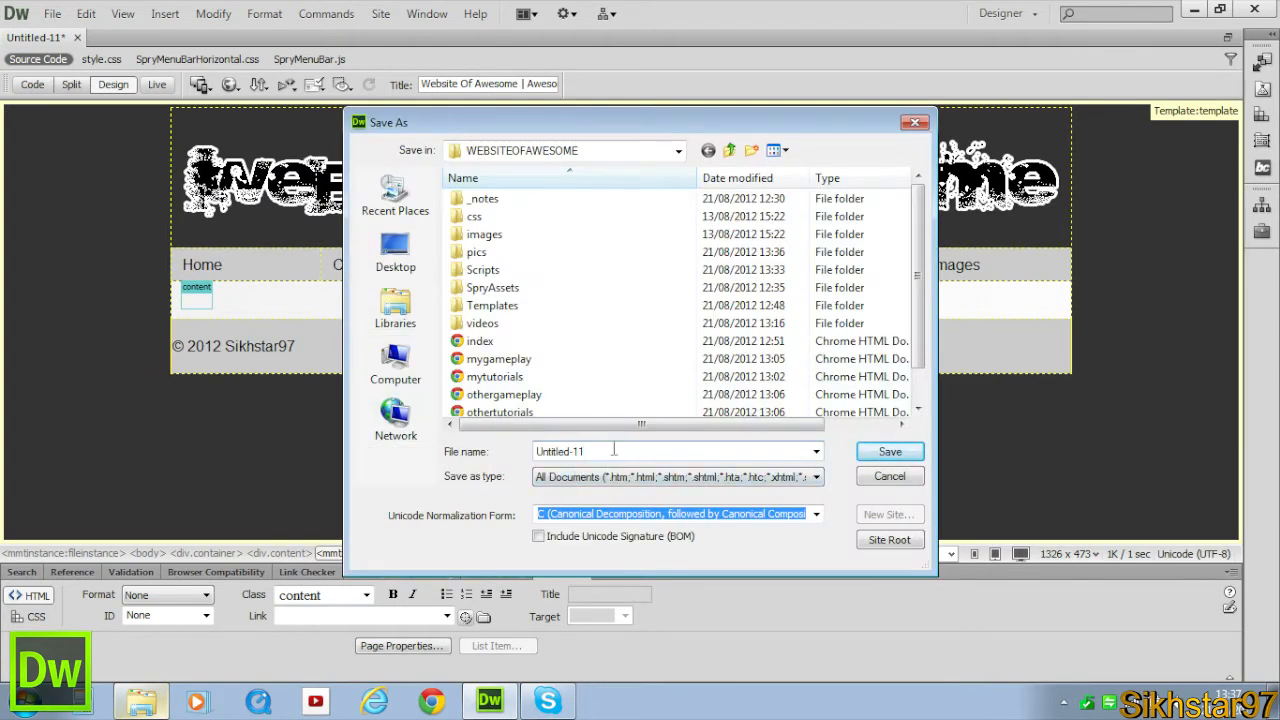
text(images.h)
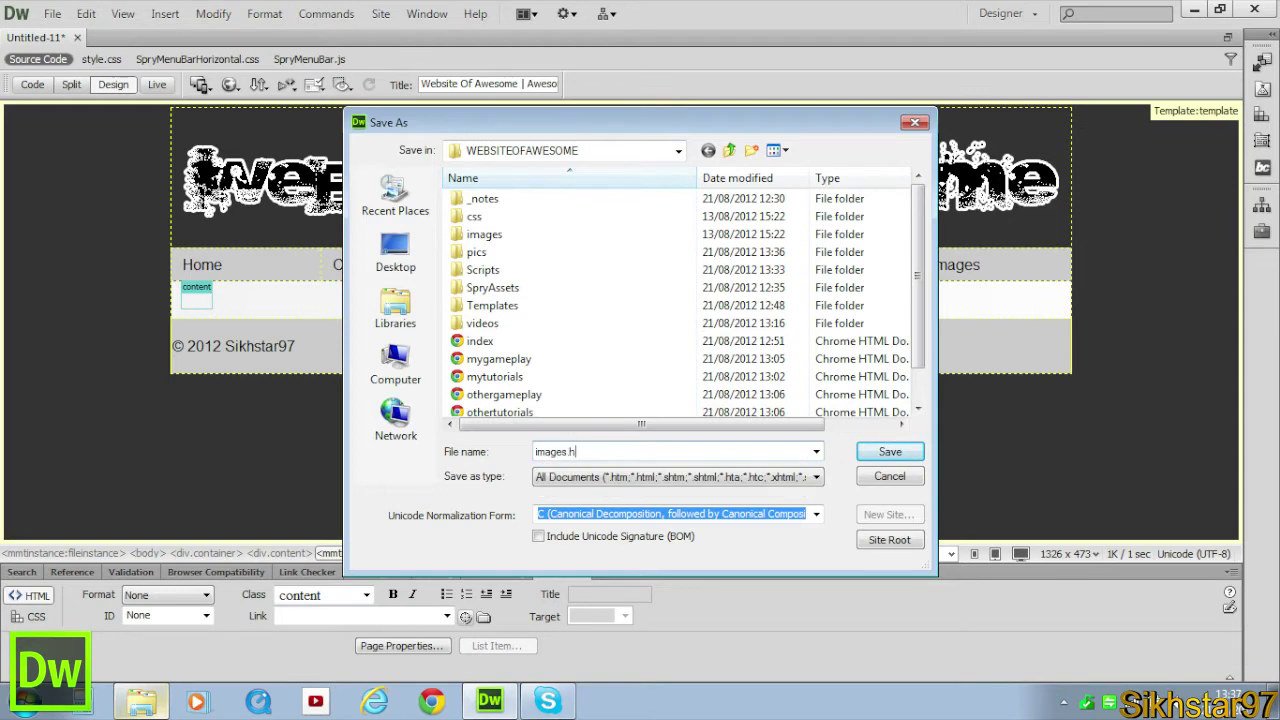
click(889, 451)
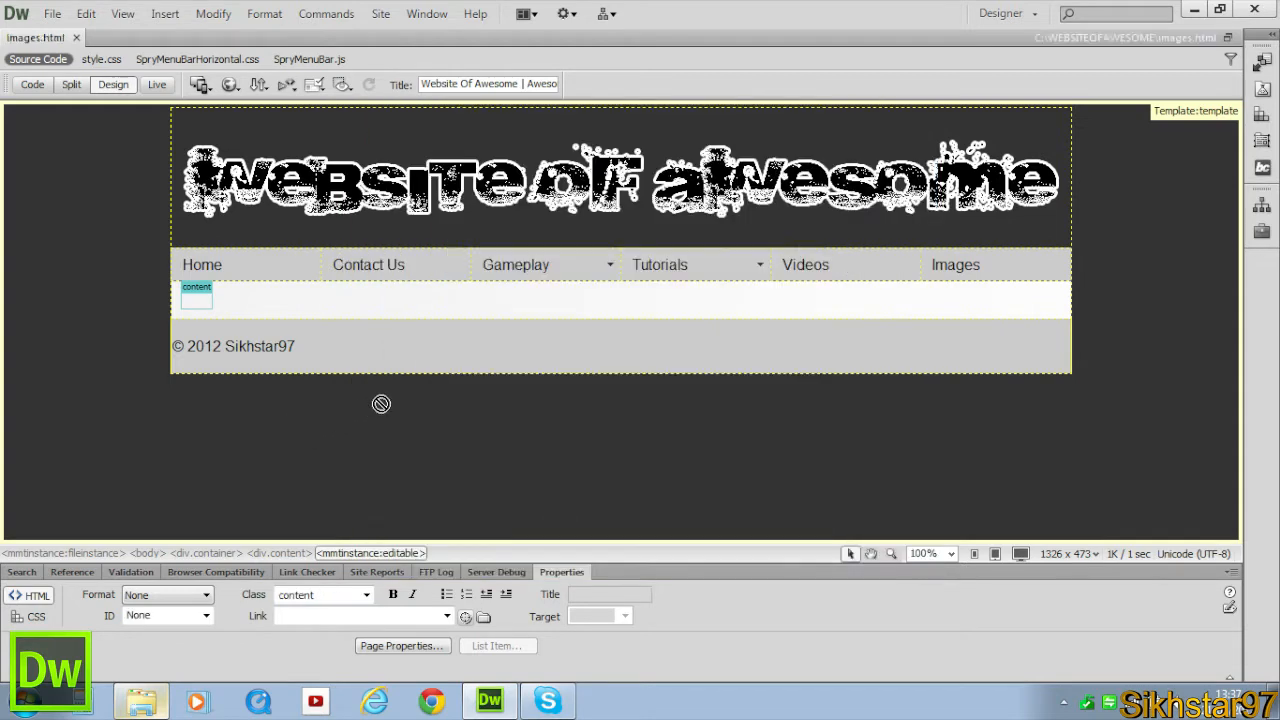
In Code view, type <p>&nbsp;</p> inside the content editable region
click(31, 84)
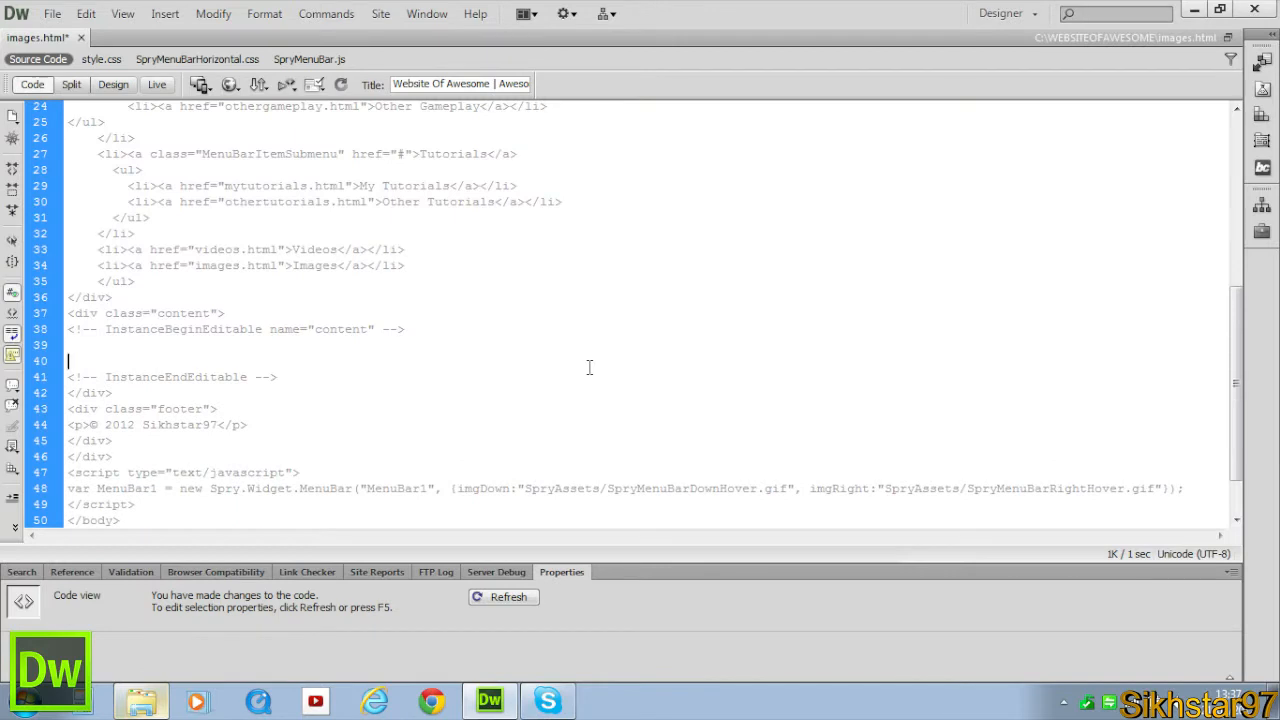
text(<p>)
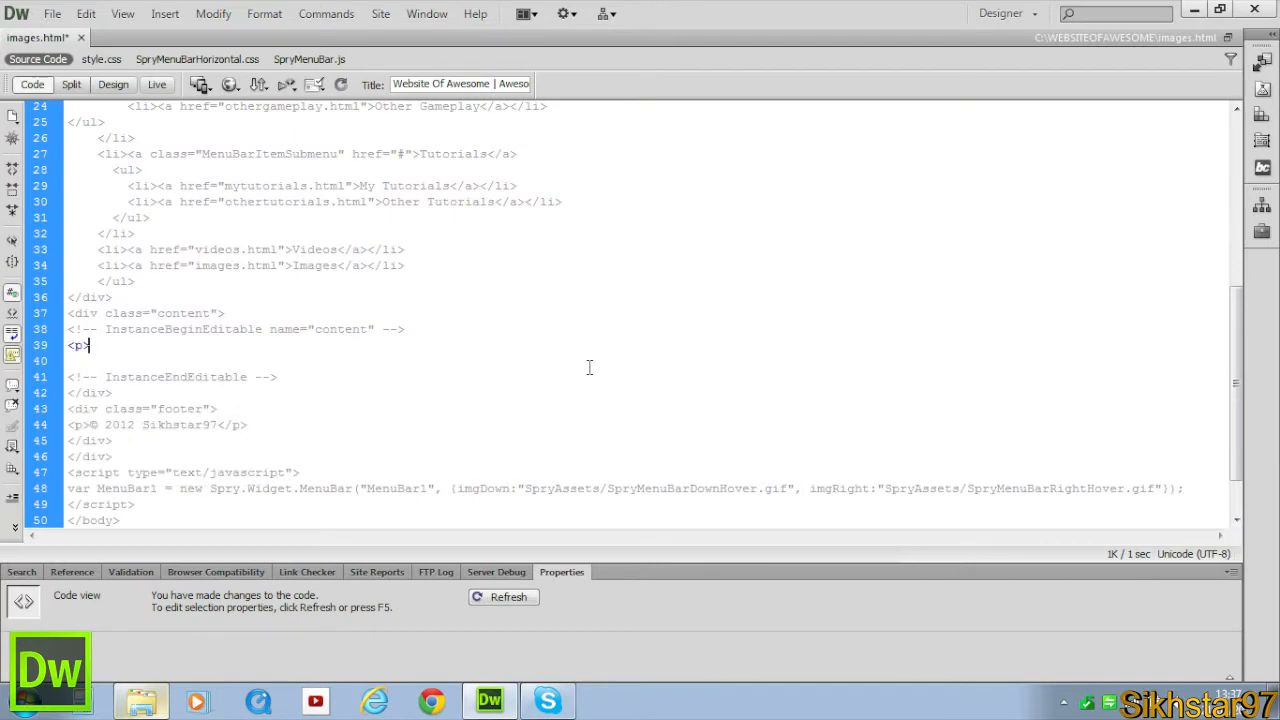
text(&nbsp;)
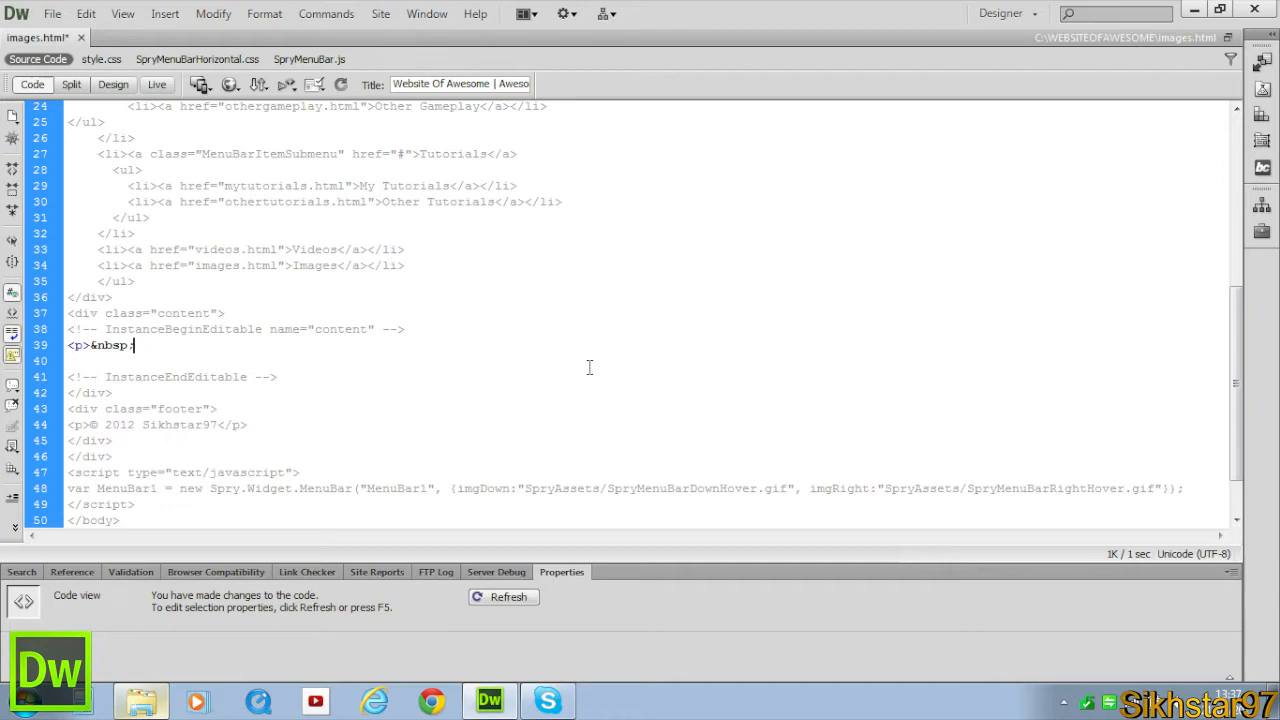
text(</p>)
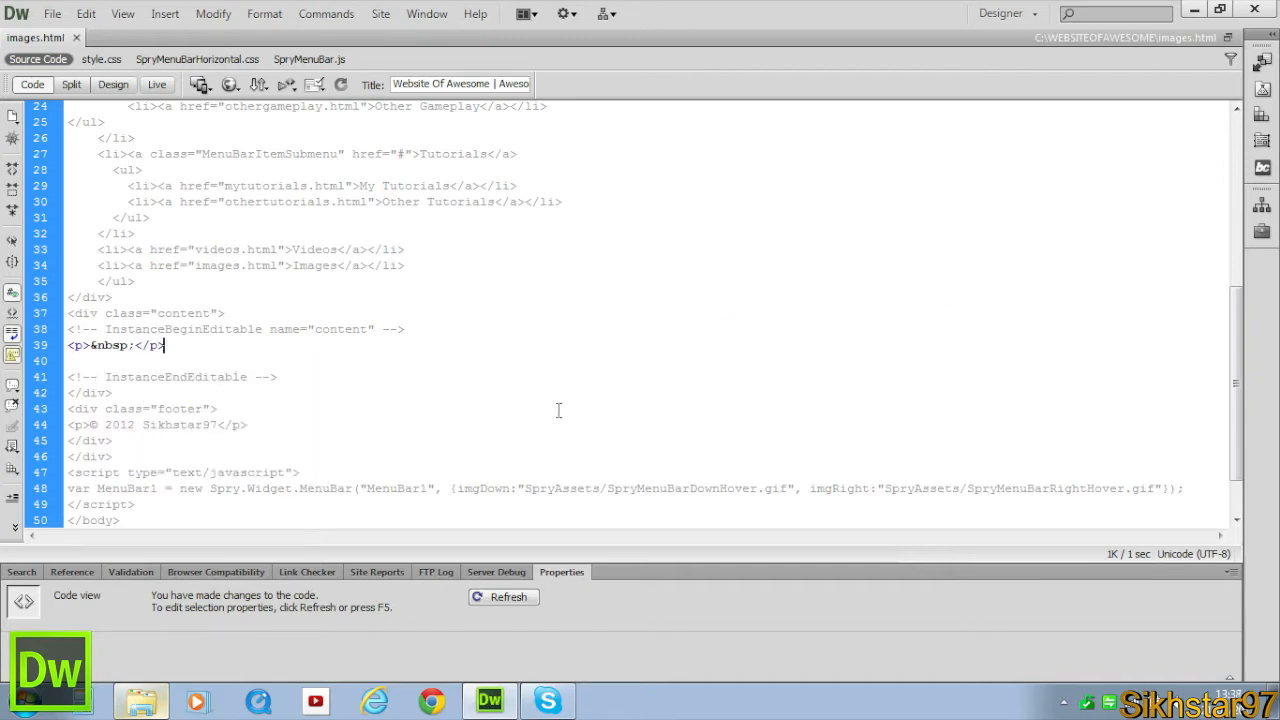
click(144, 313)
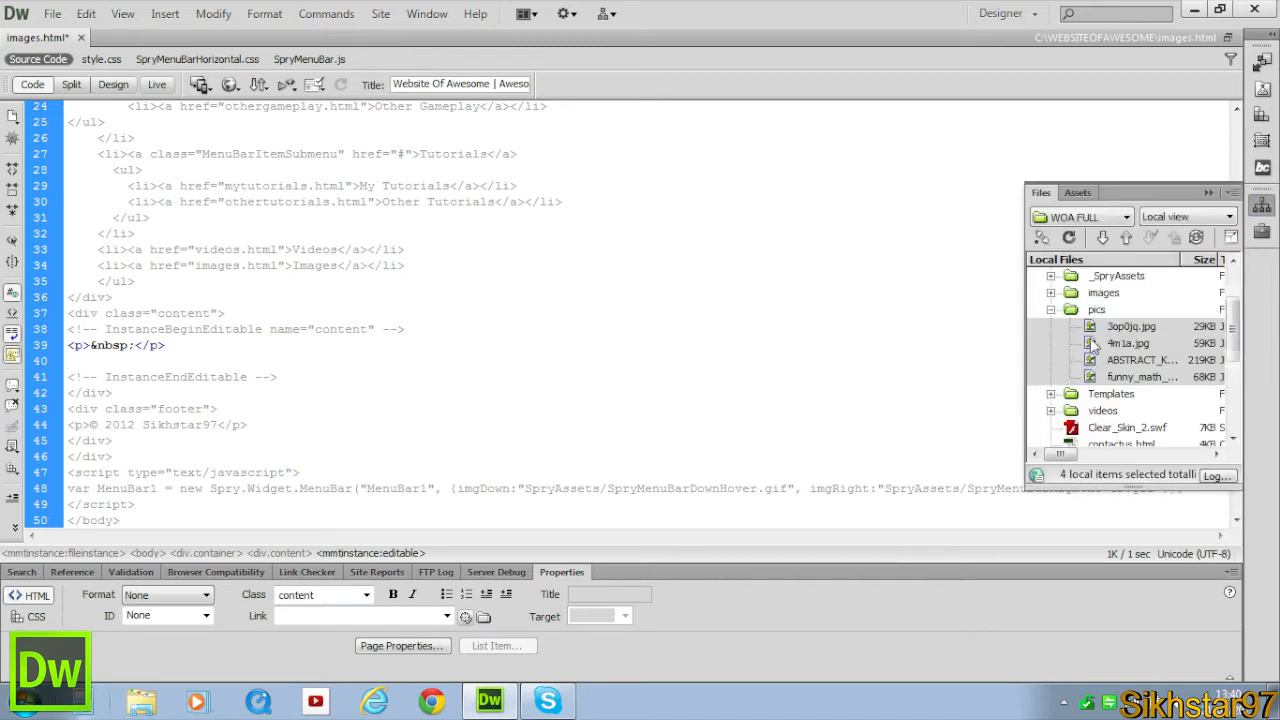
Insert the pics folder images, dismissing the accessibility attributes dialog without a description
click(1125, 326)
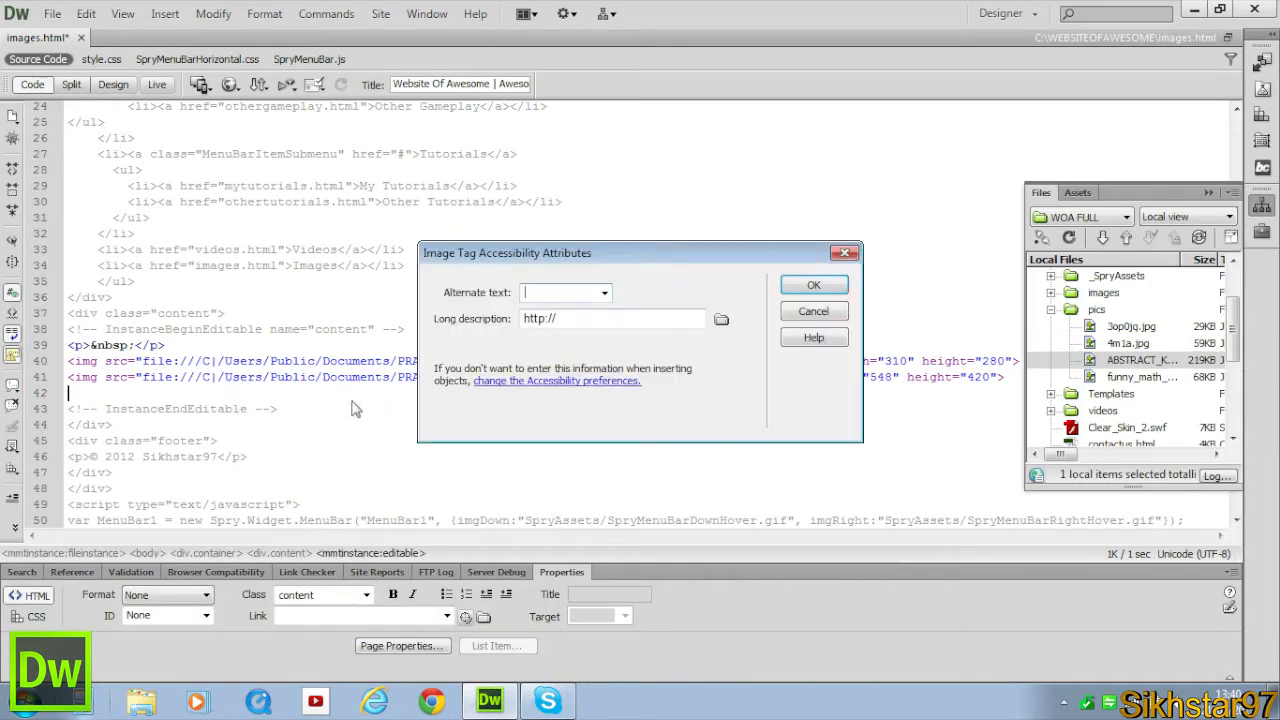
click(814, 284)
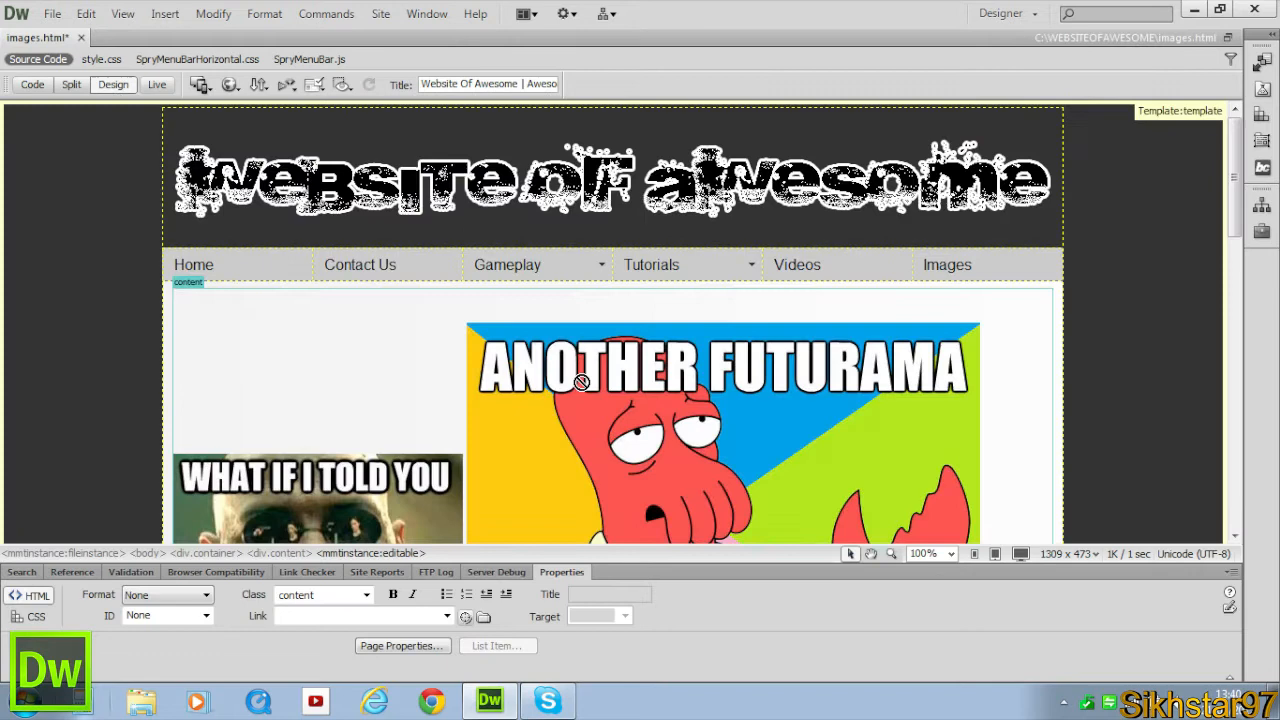
click(578, 382)
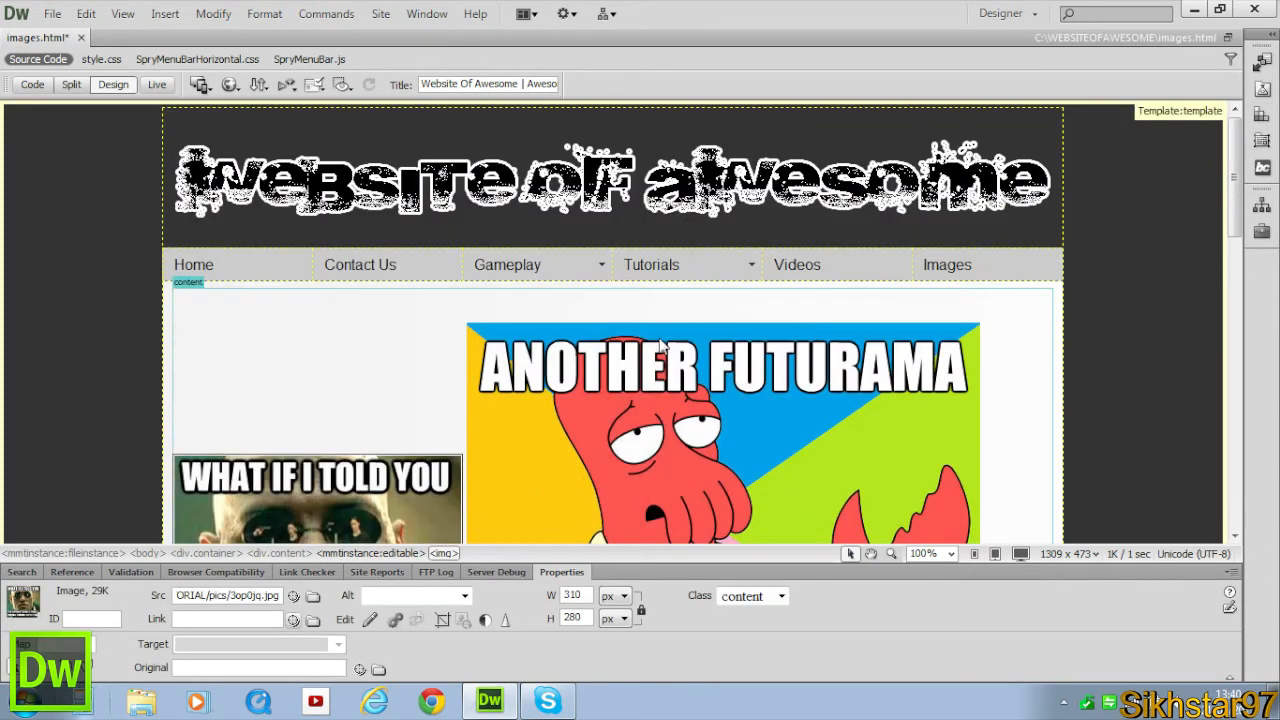
mouse_move(667, 380)
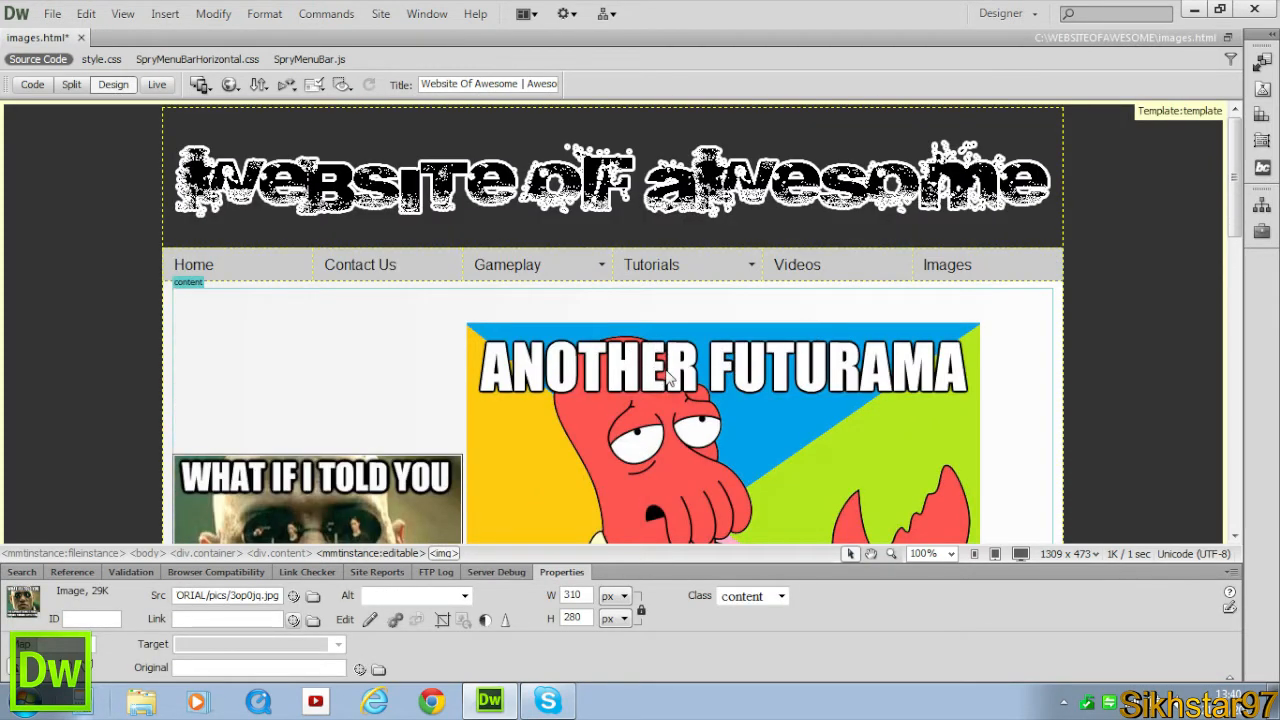
scroll(down, 3)
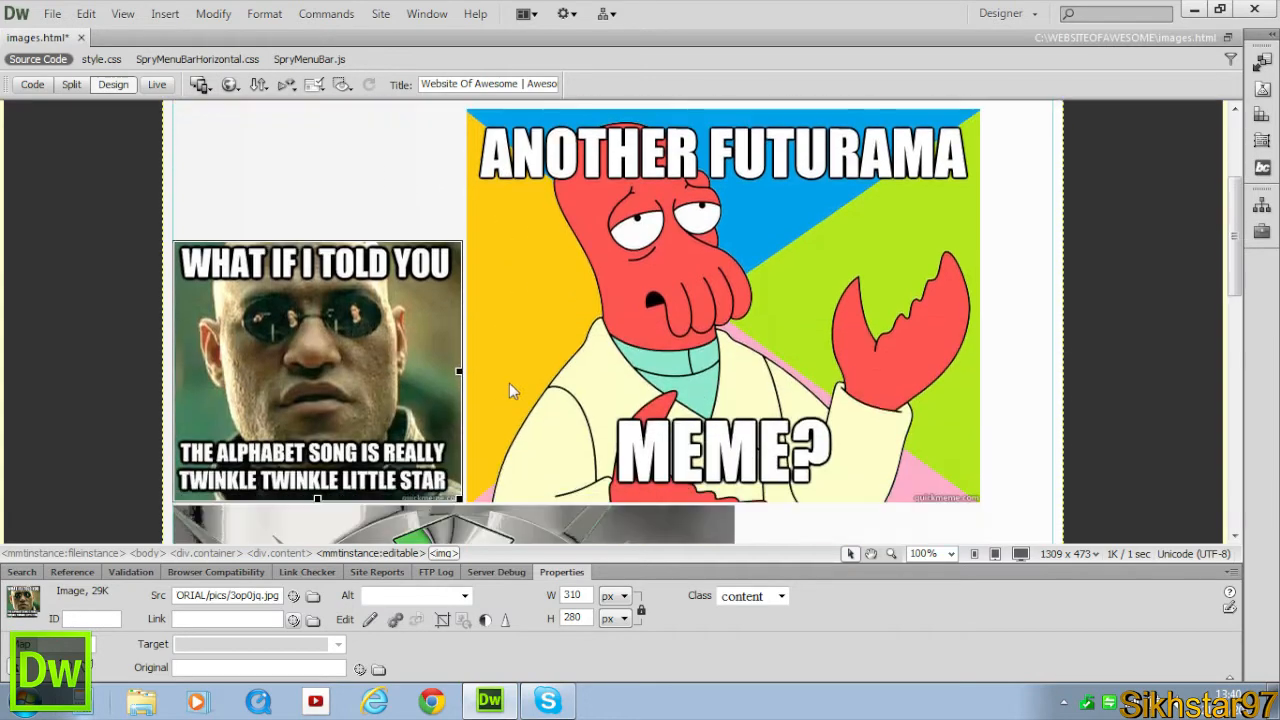
scroll(up, 3)
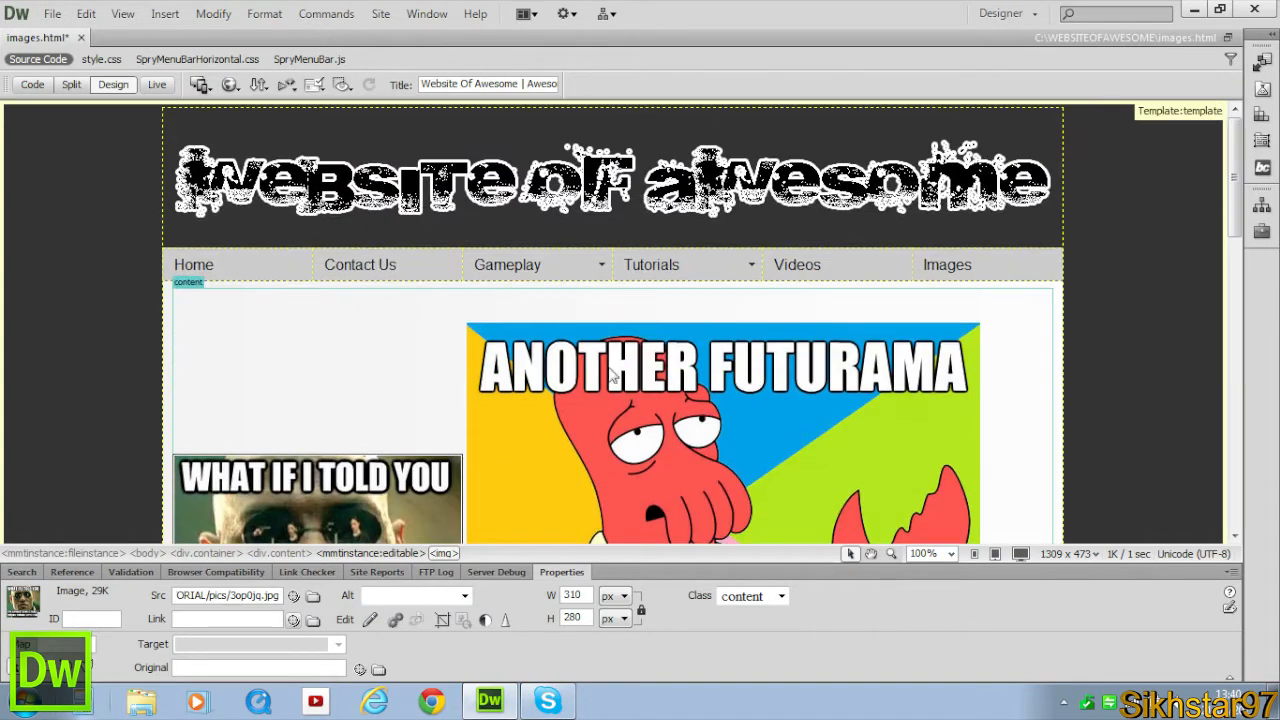
click(31, 84)
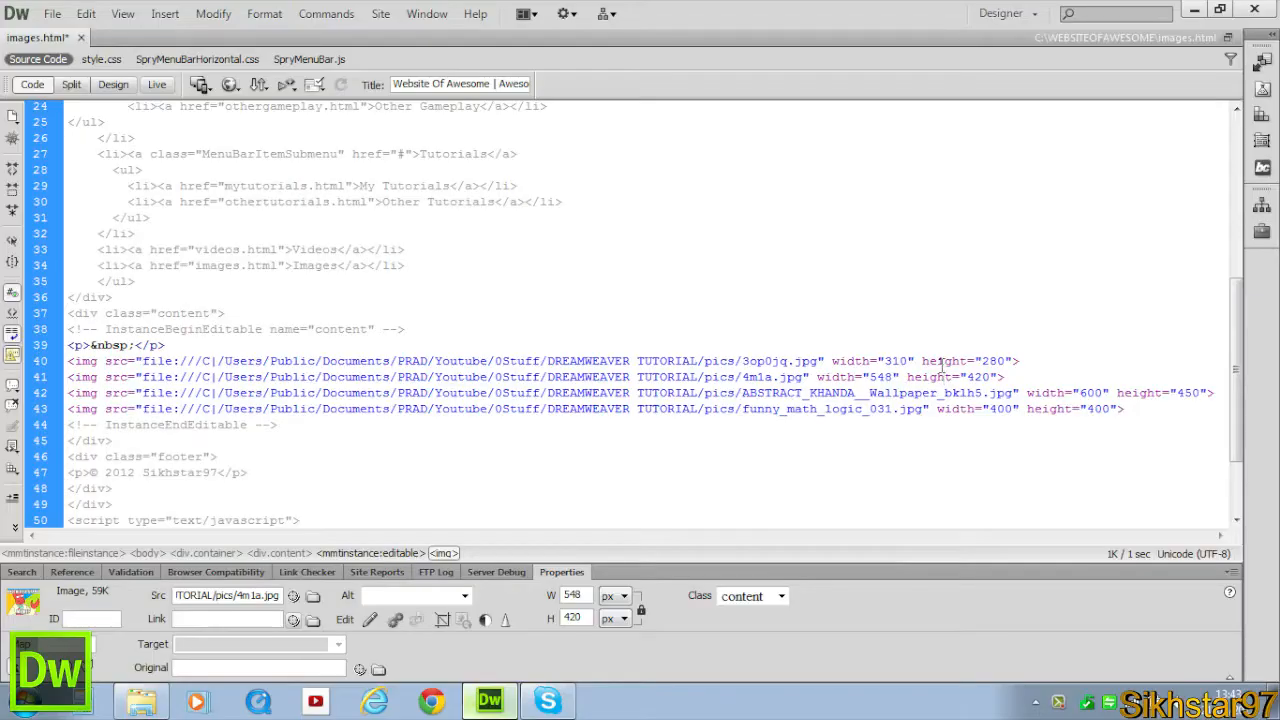
click(887, 361)
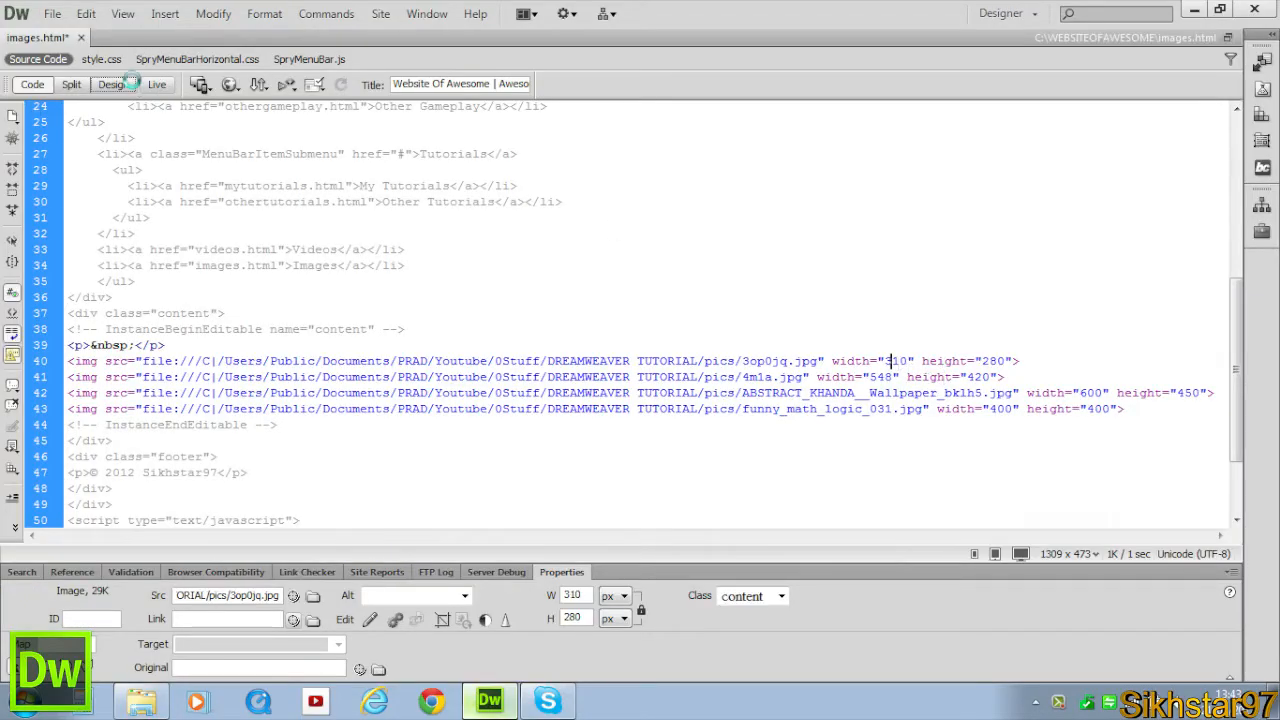
click(116, 84)
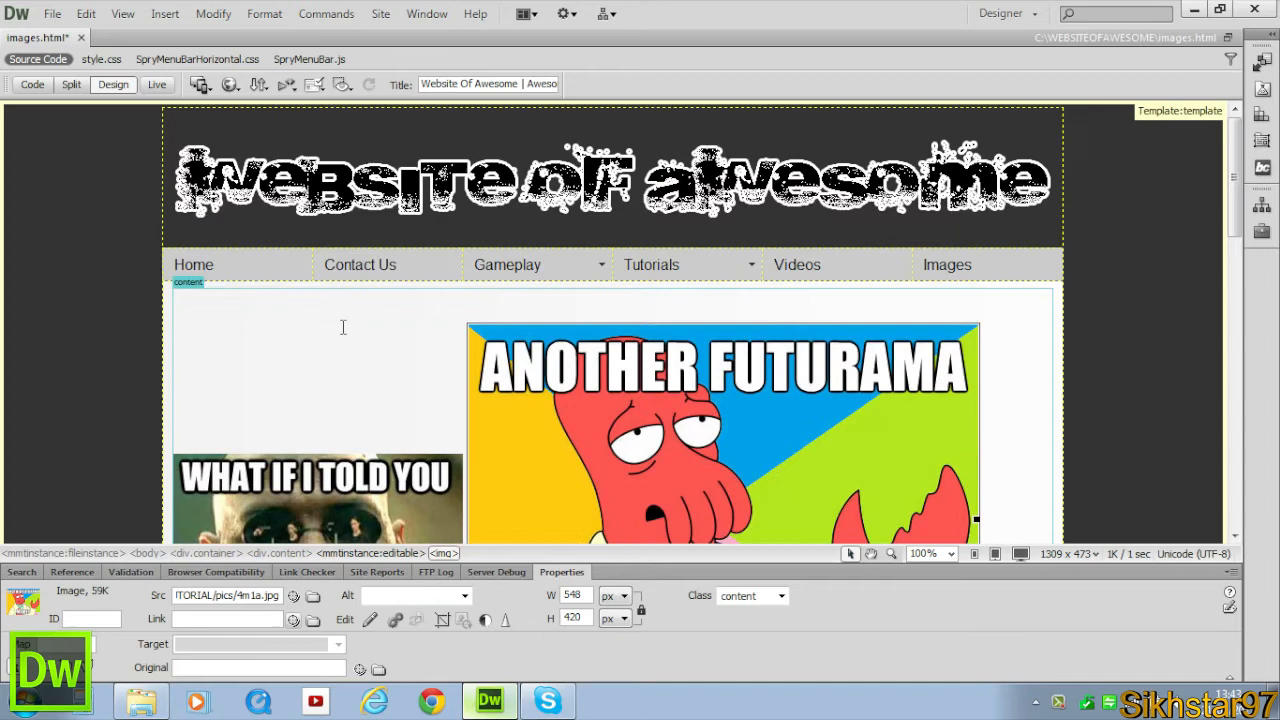
mouse_move(345, 327)
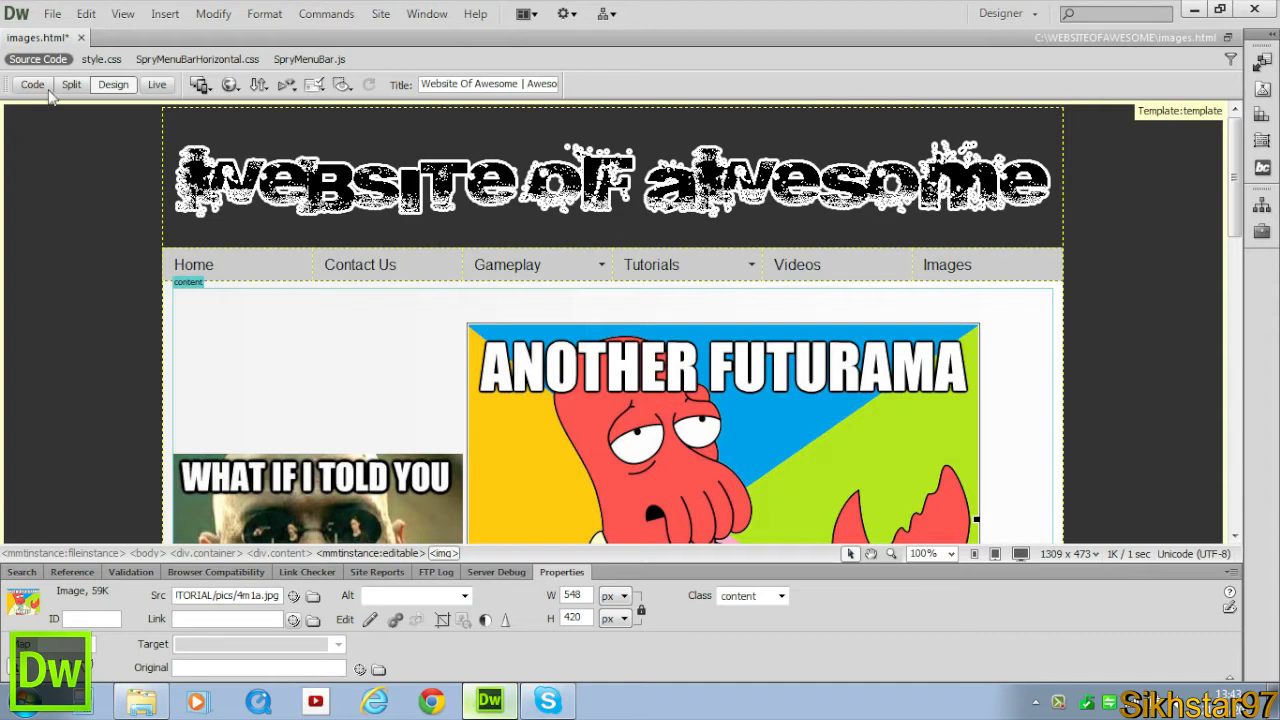
click(31, 84)
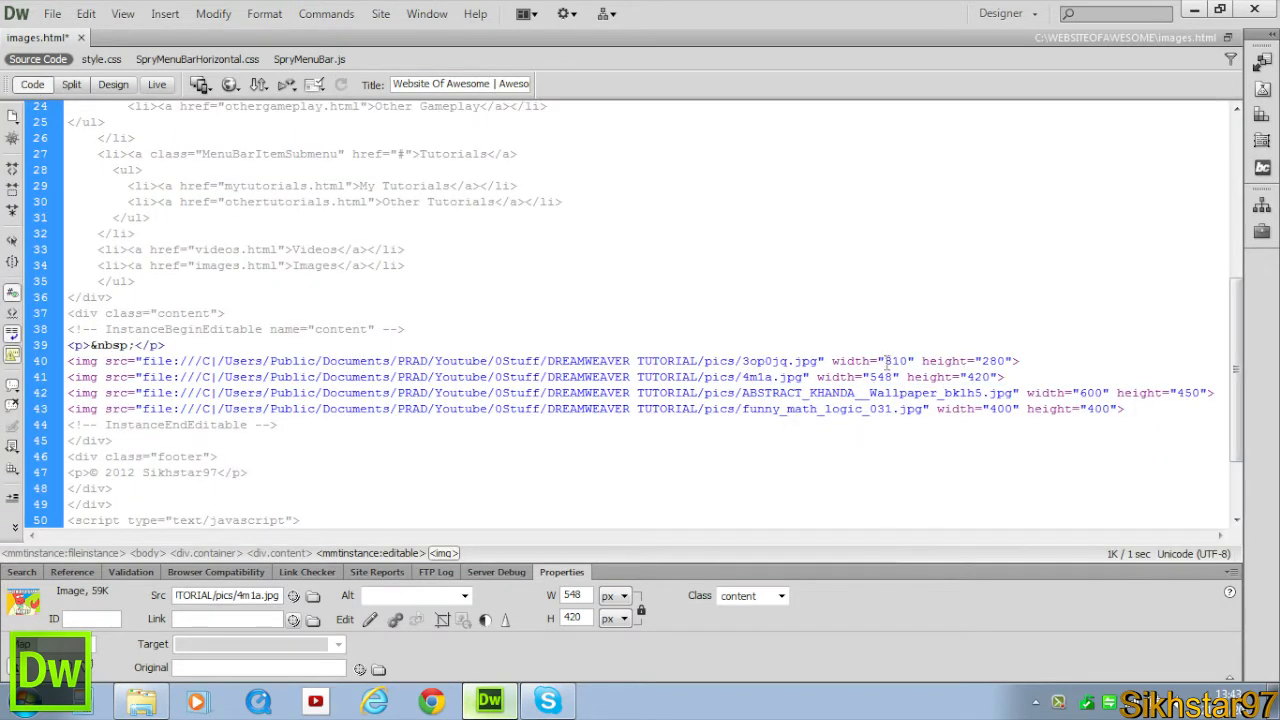
double_click(992, 360)
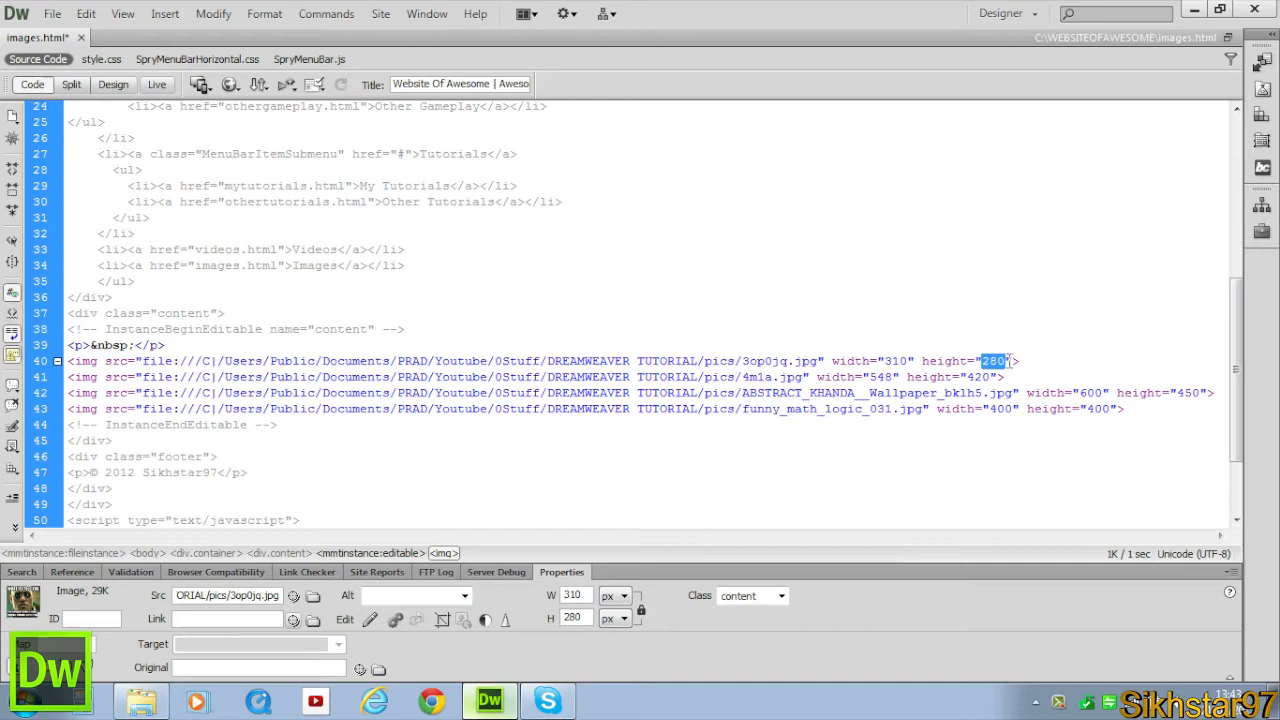
click(117, 84)
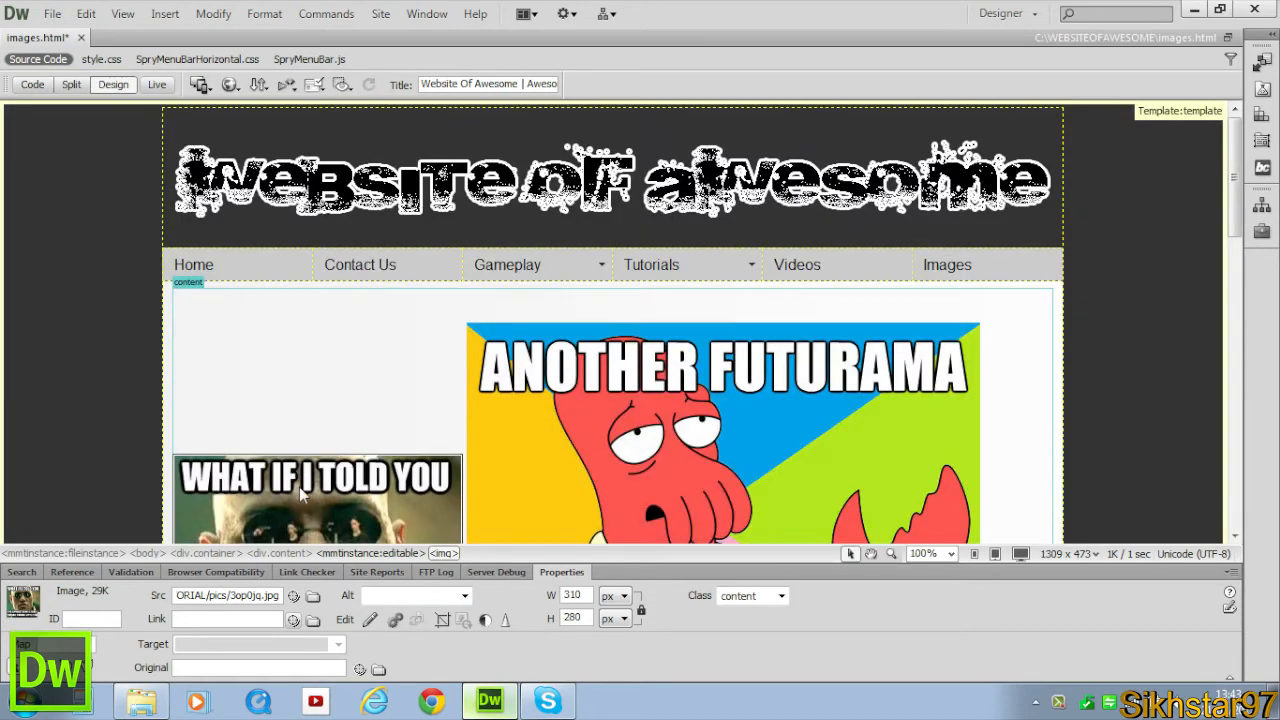
scroll(down, 3)
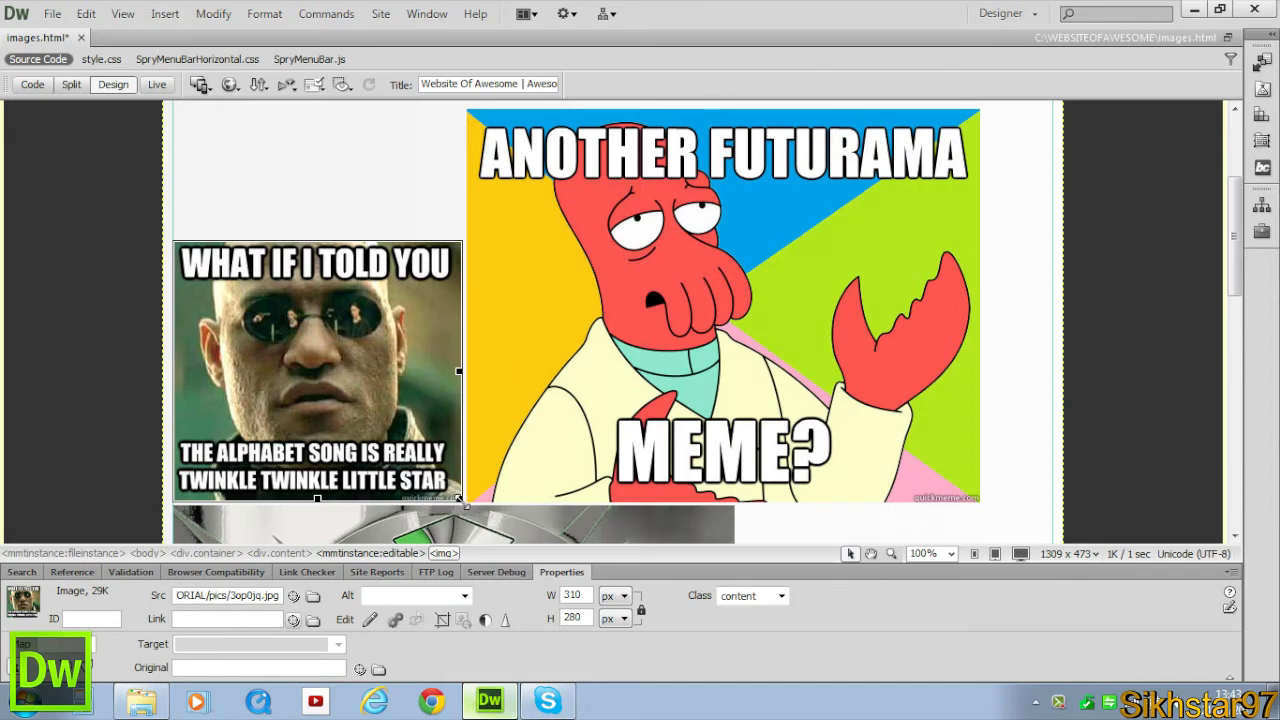
Shrink the WHAT IF I TOLD YOU meme to 230 by 207 pixels
drag(458, 500, 460, 505)
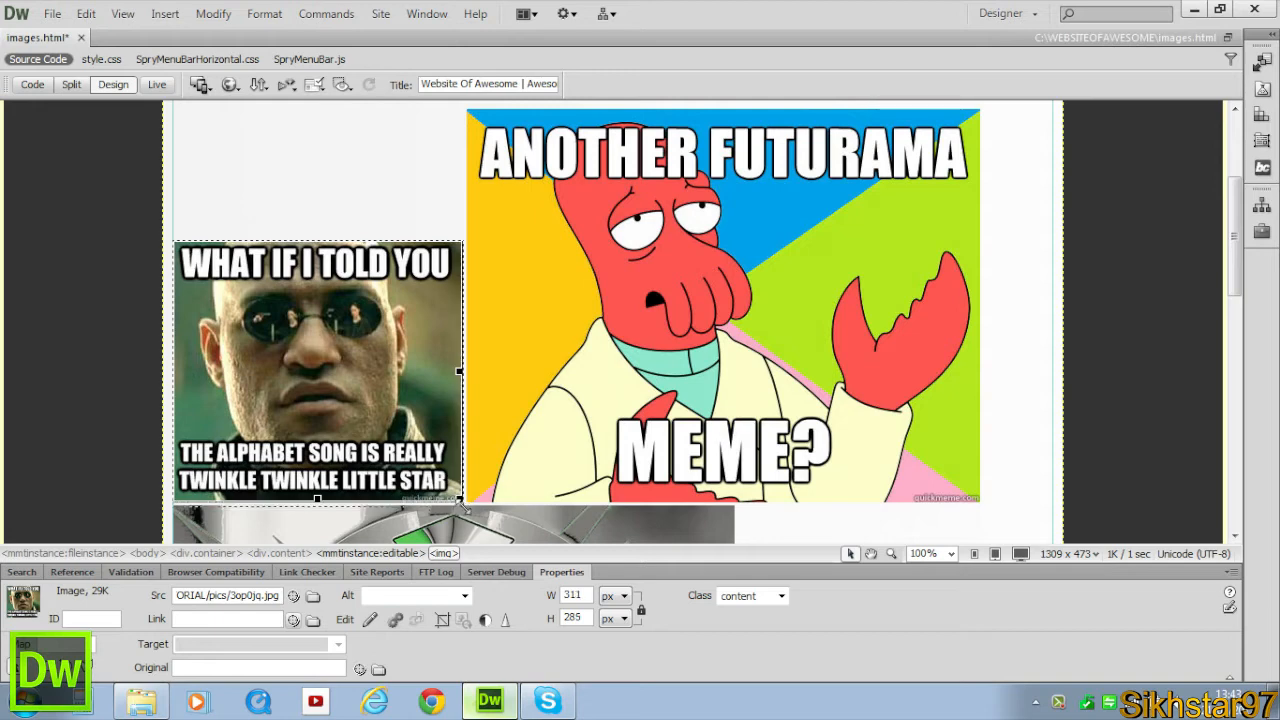
drag(458, 503, 463, 498)
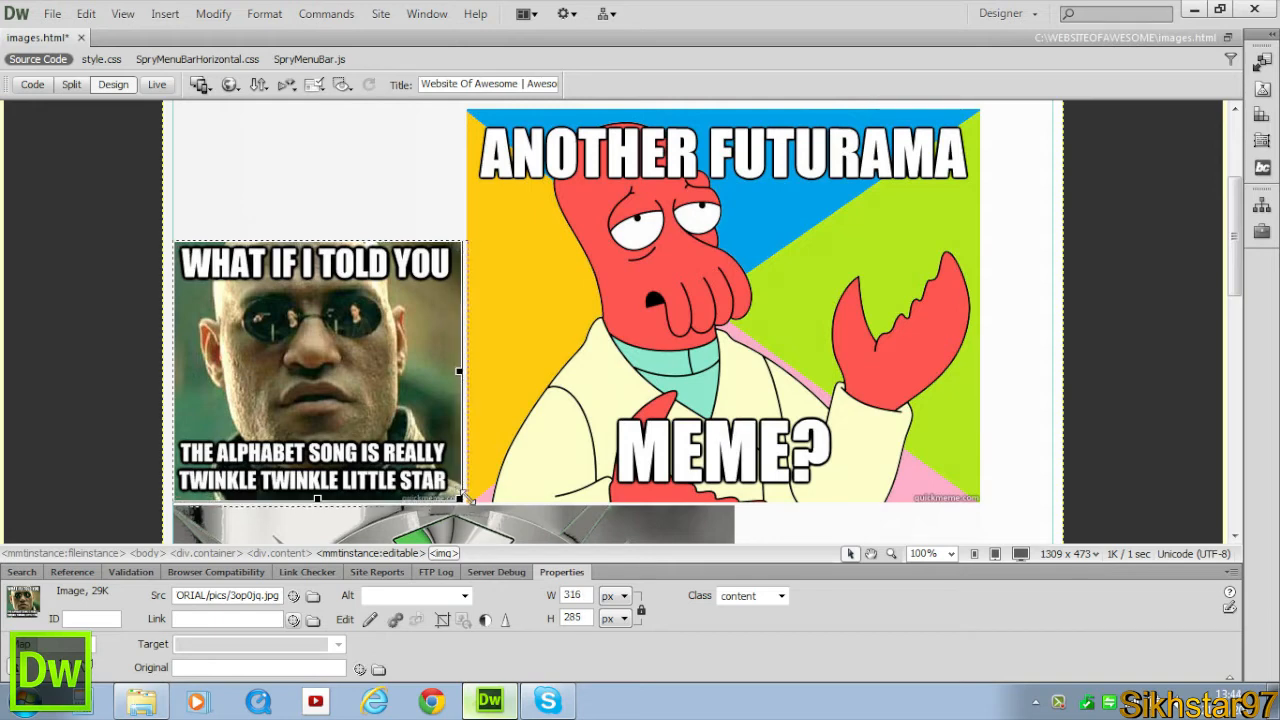
drag(462, 500, 458, 497)
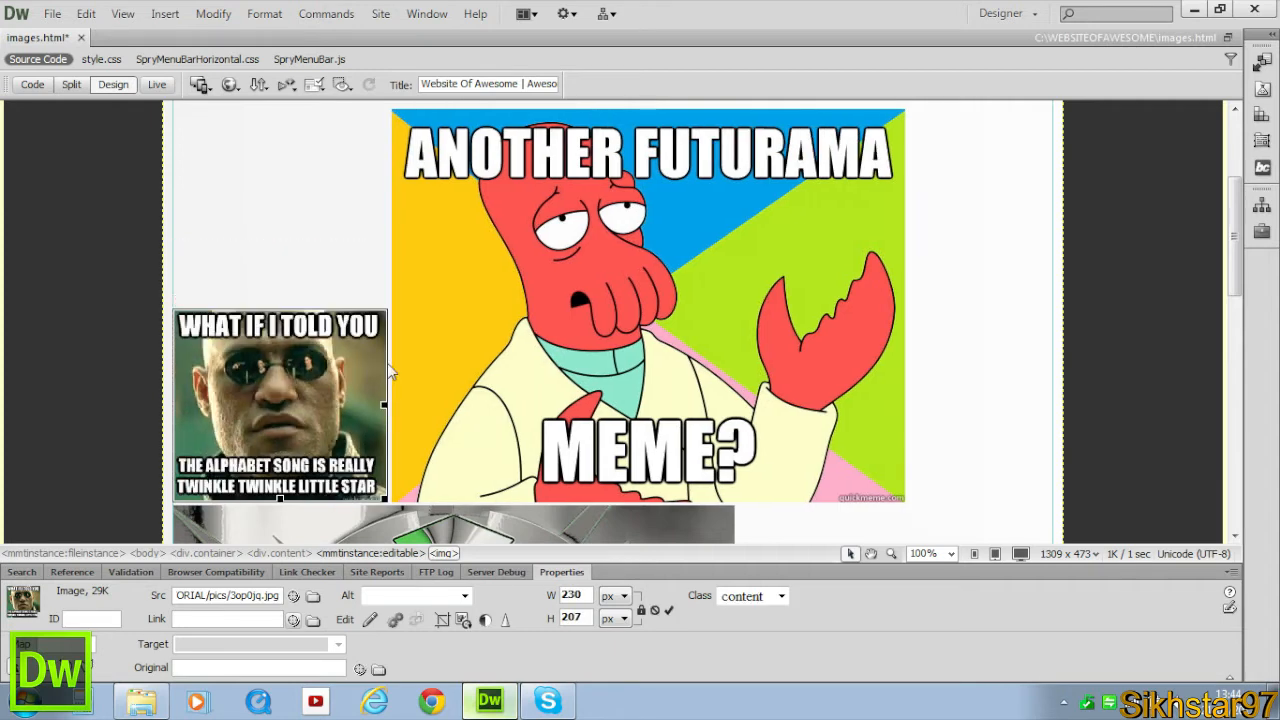
Shrink the Futurama and fractions memes to row size, fractions at 230 by 230
click(573, 596)
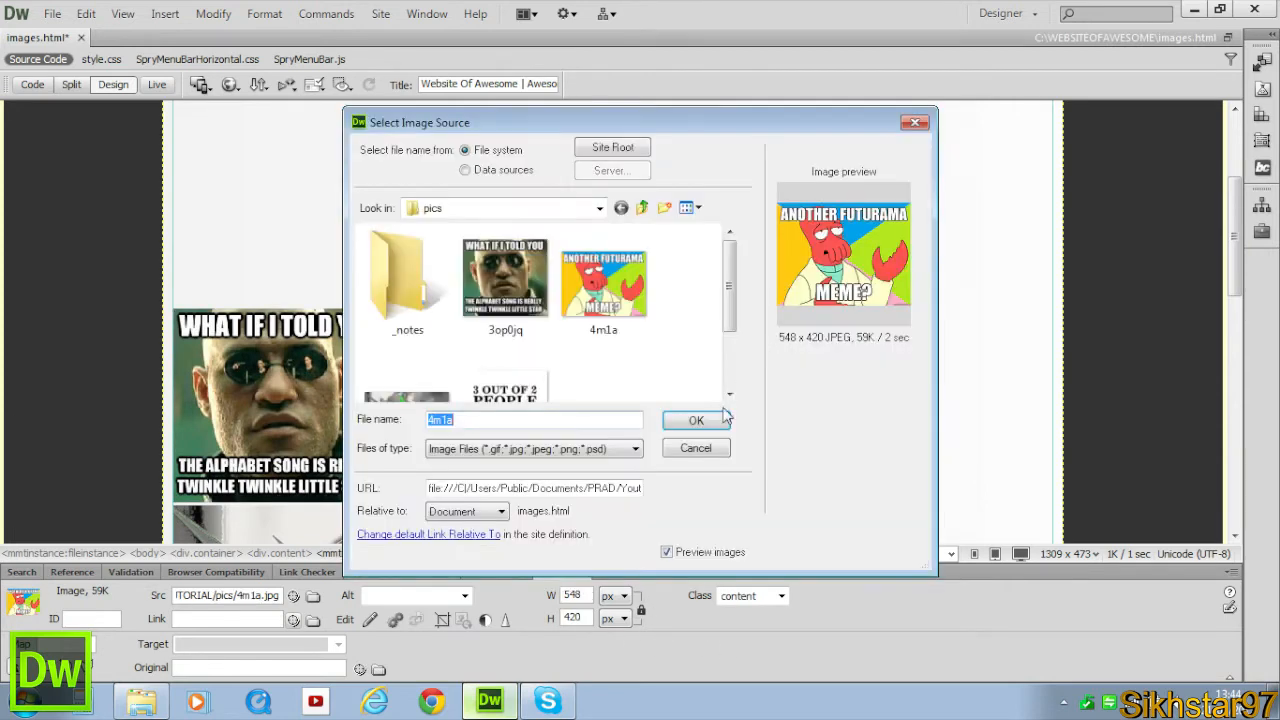
click(696, 420)
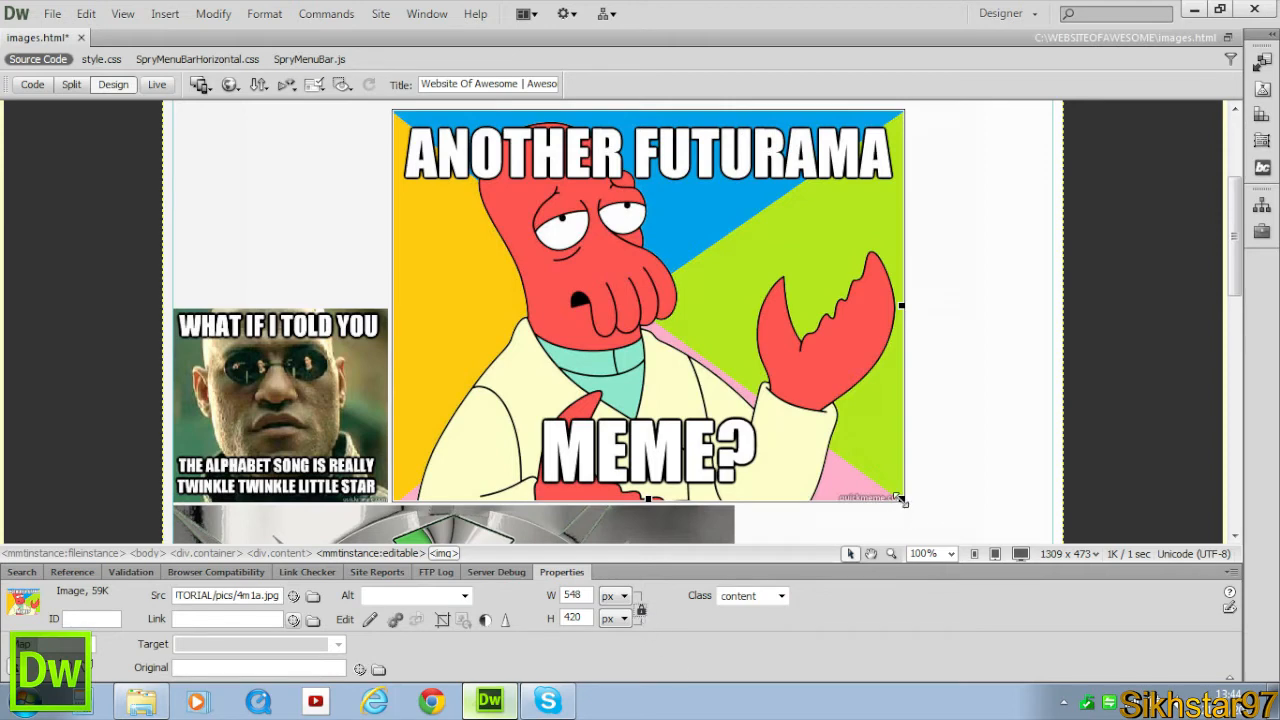
drag(901, 502, 810, 432)
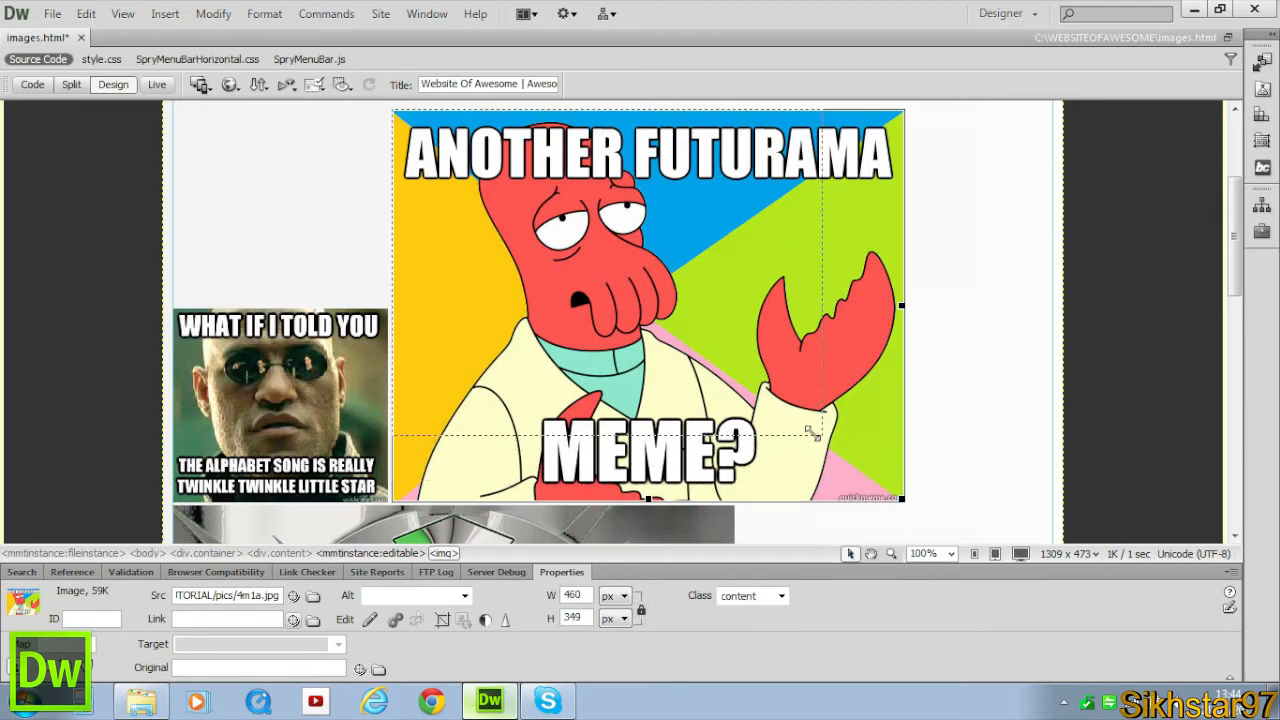
drag(810, 432, 745, 452)
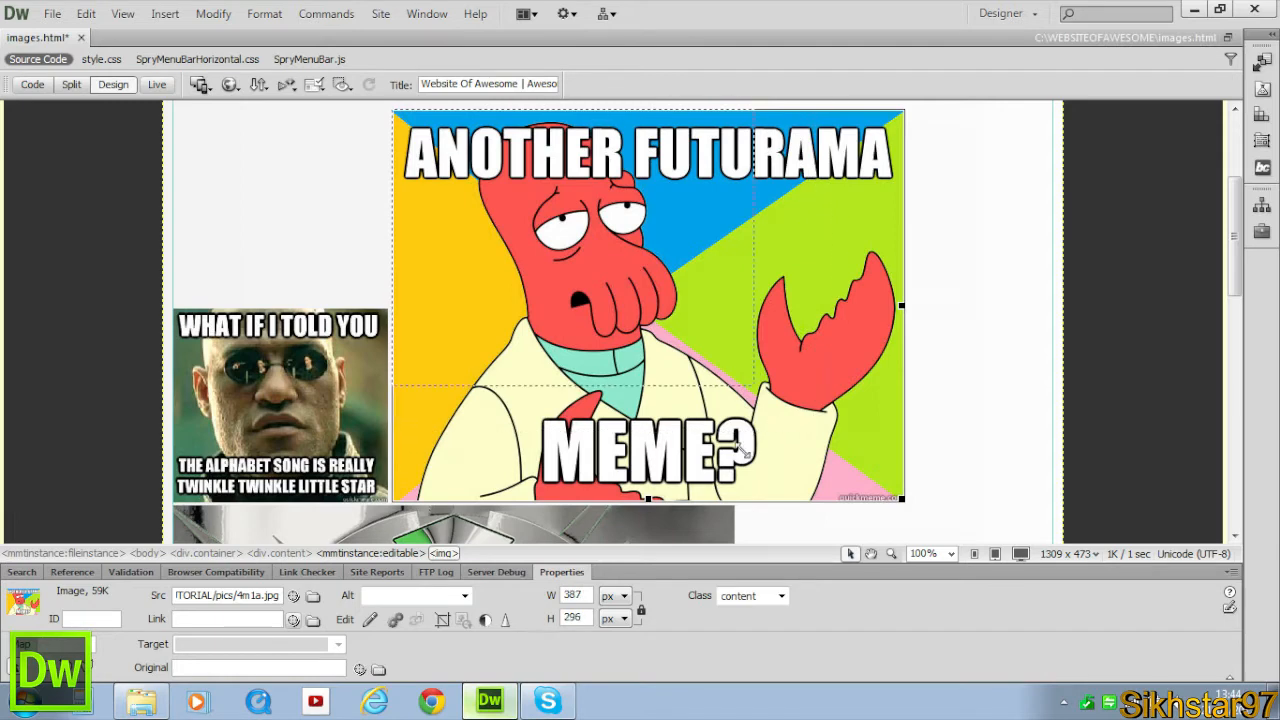
drag(900, 500, 770, 408)
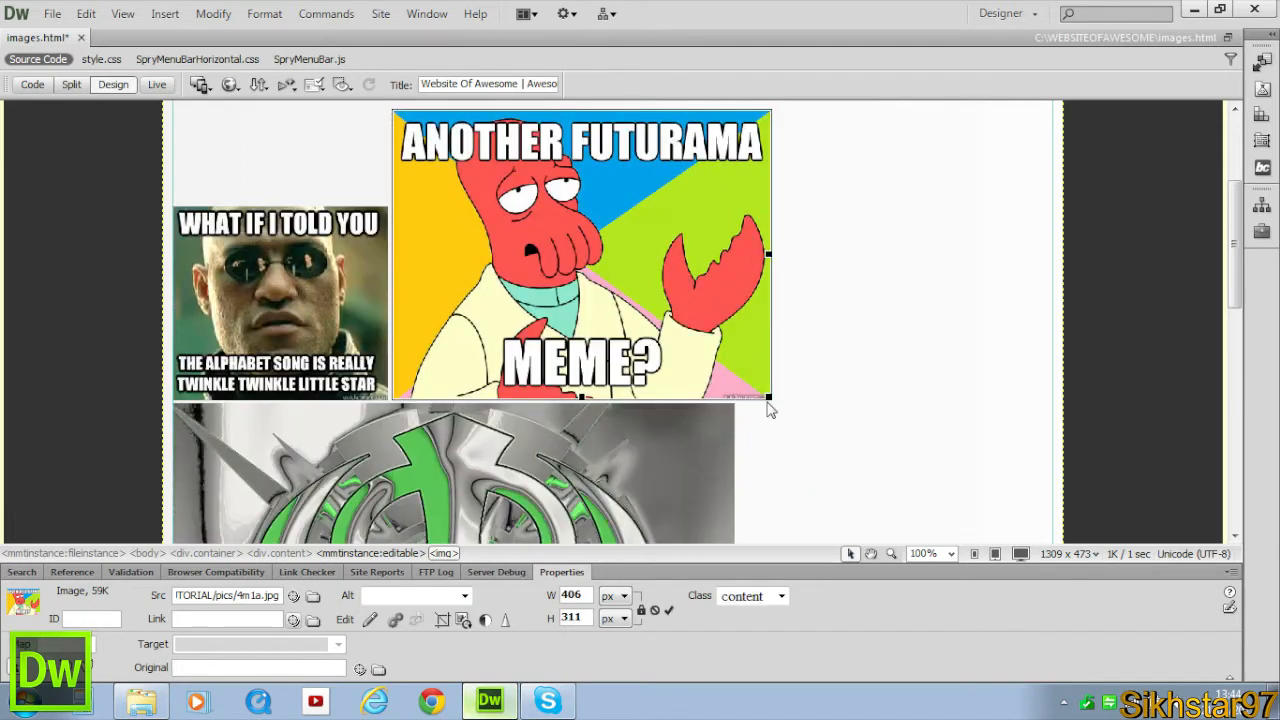
drag(770, 398, 700, 348)
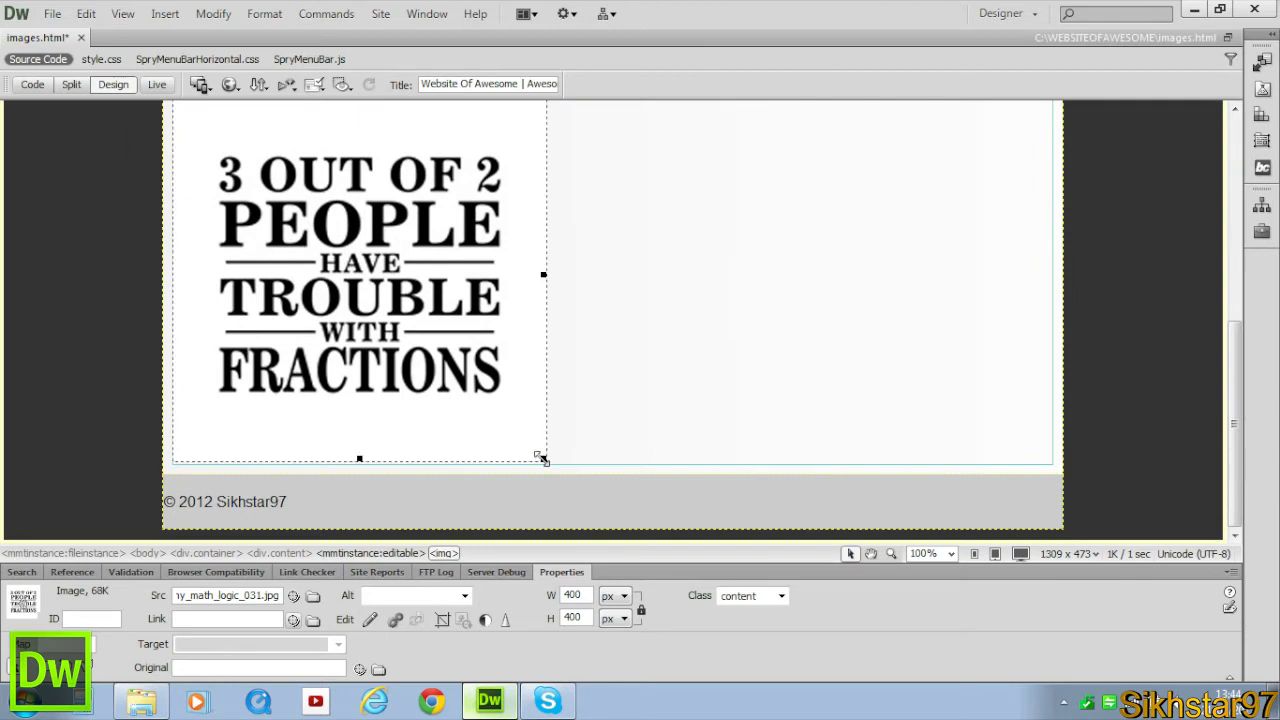
drag(543, 458, 402, 307)
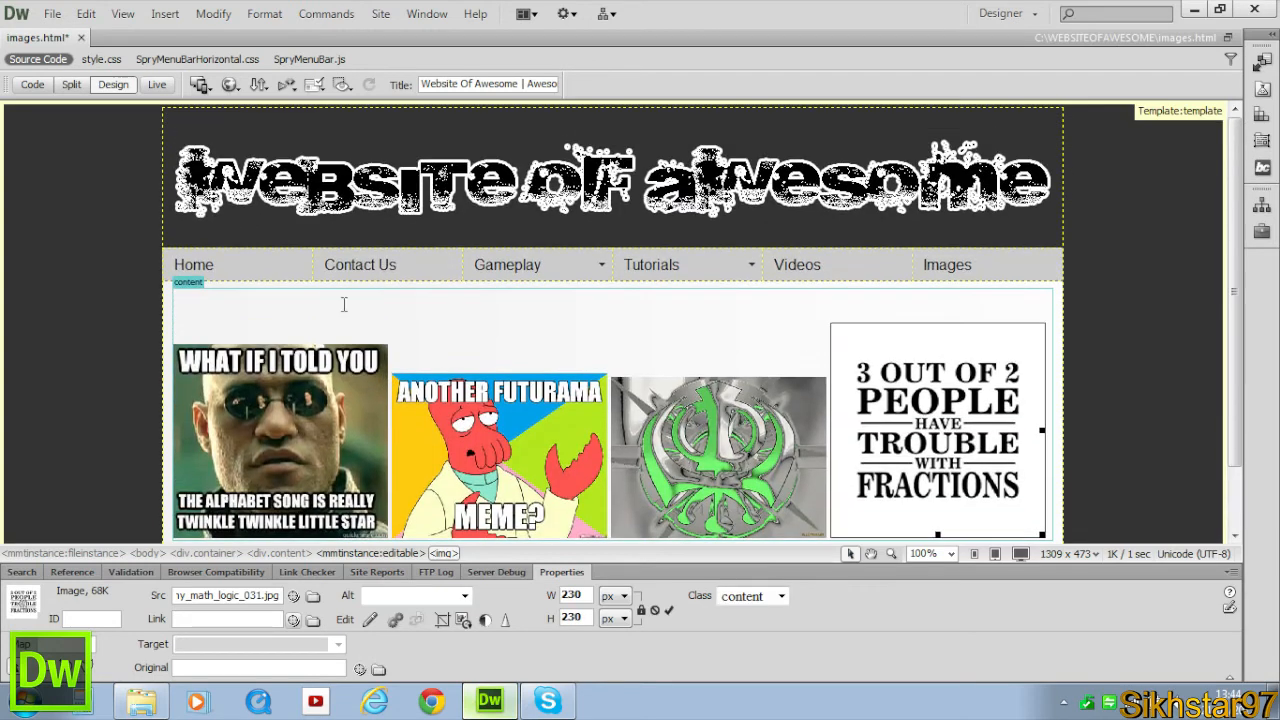
In Code view, start adding the <center> tag around the image tags
click(30, 84)
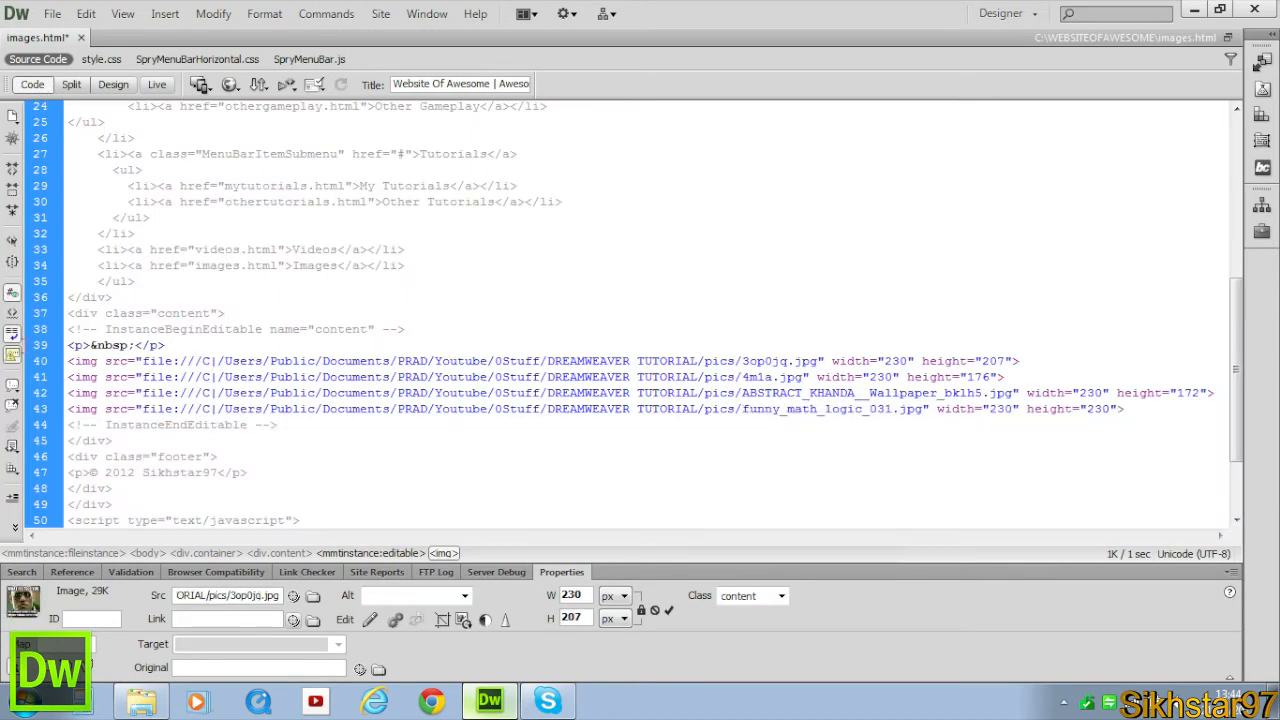
text(<)
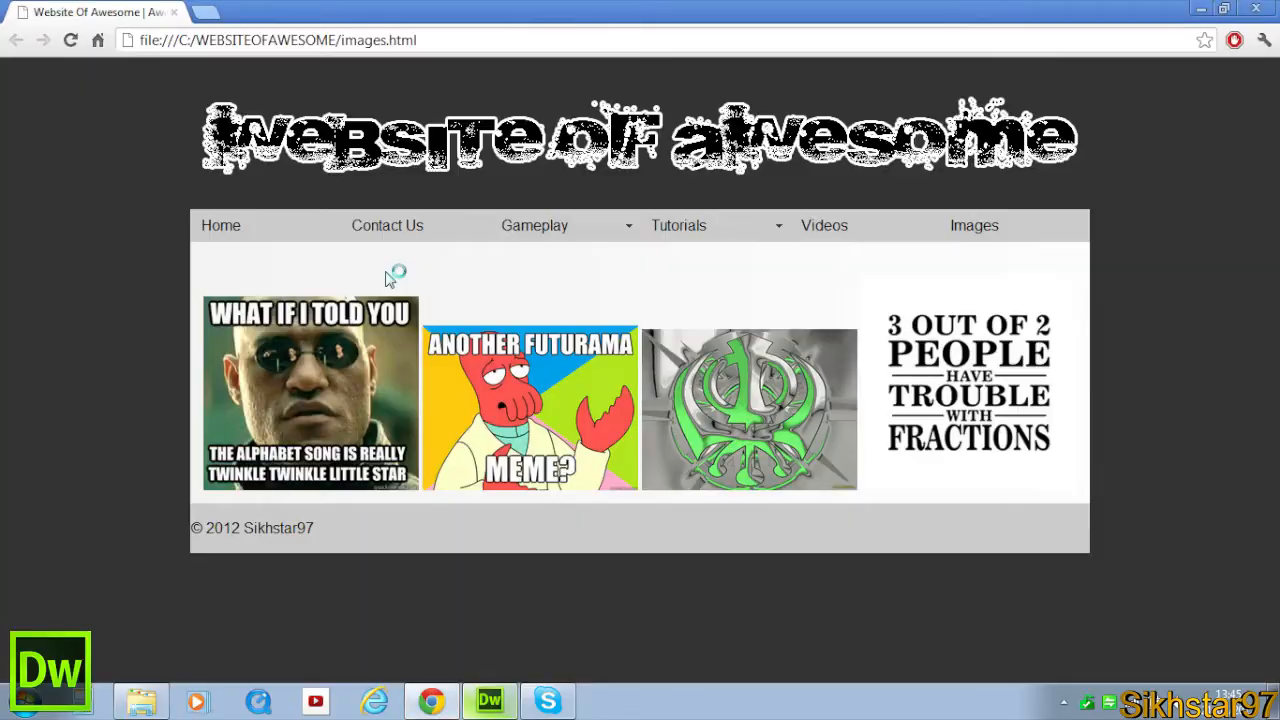
mouse_move(382, 358)
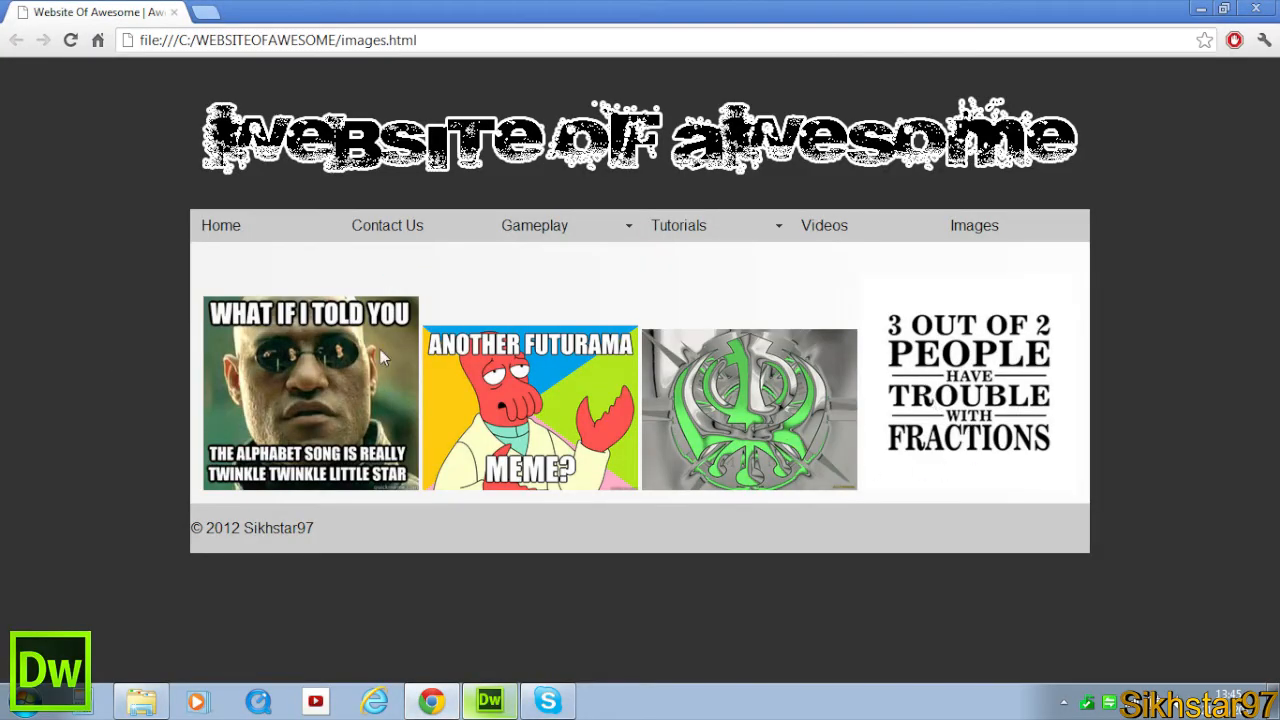
mouse_move(1006, 294)
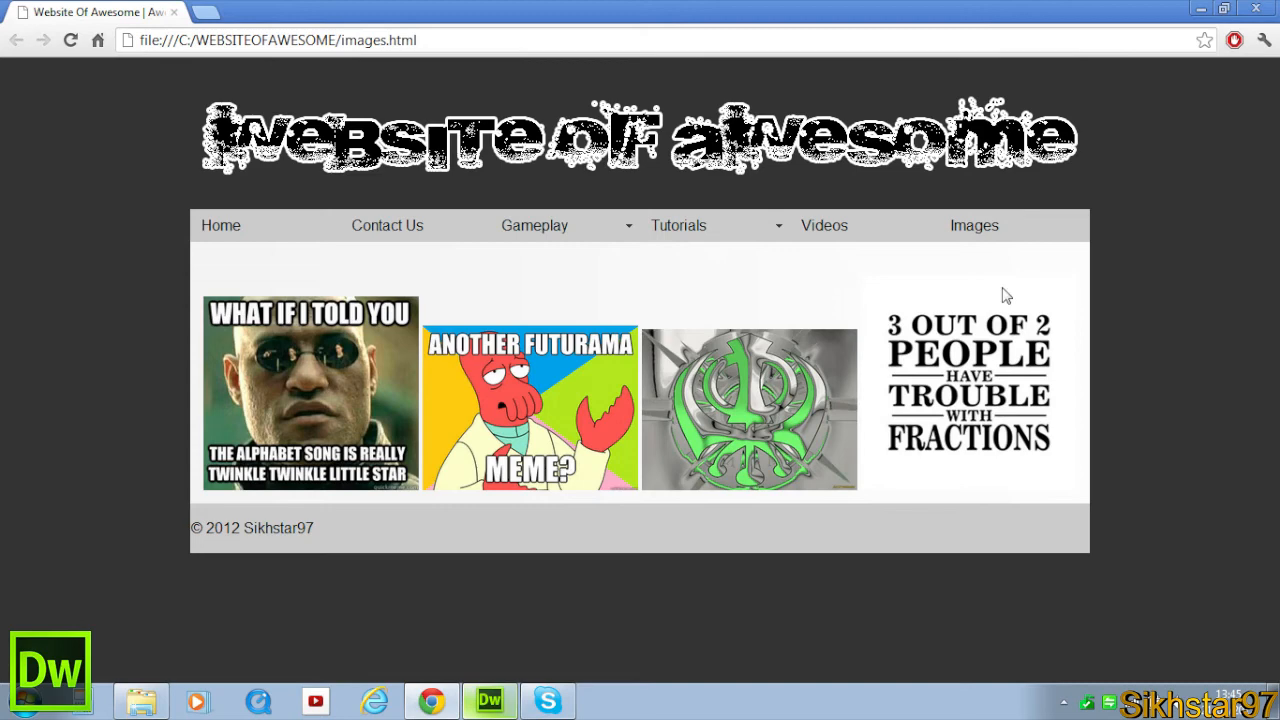
mouse_move(528, 268)
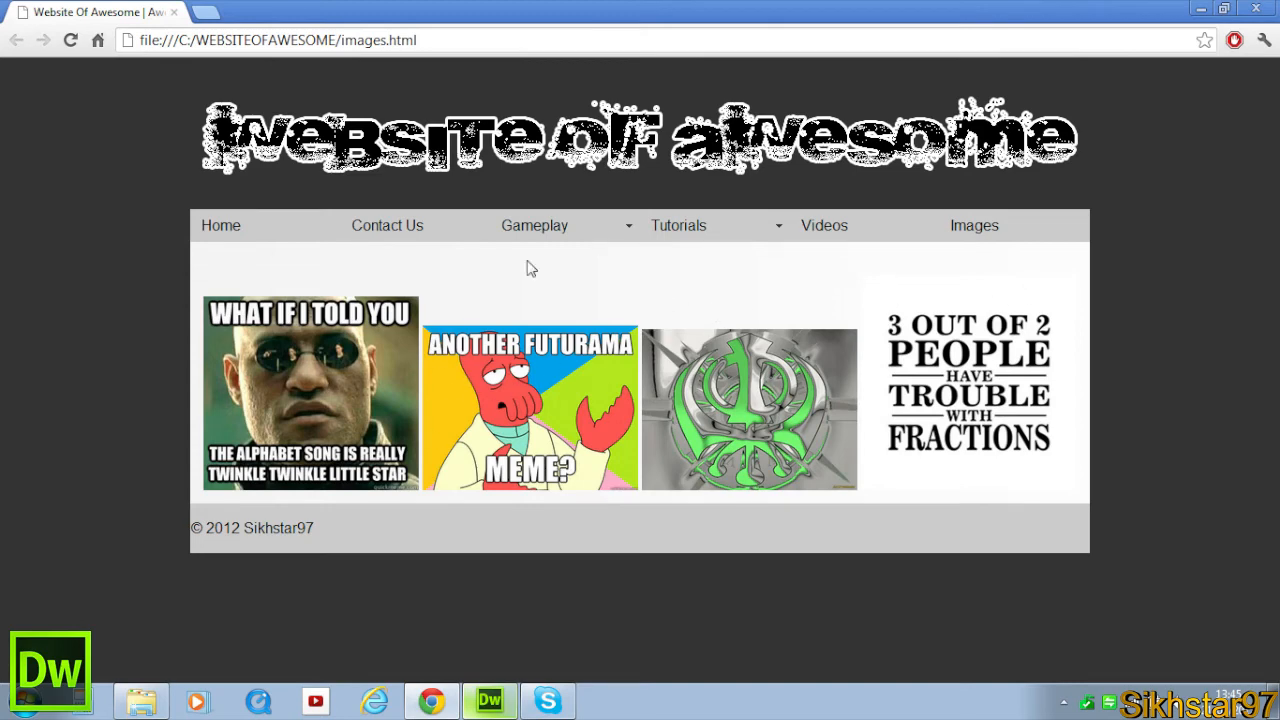
Delete the empty paragraph above the images and save images.html
click(489, 700)
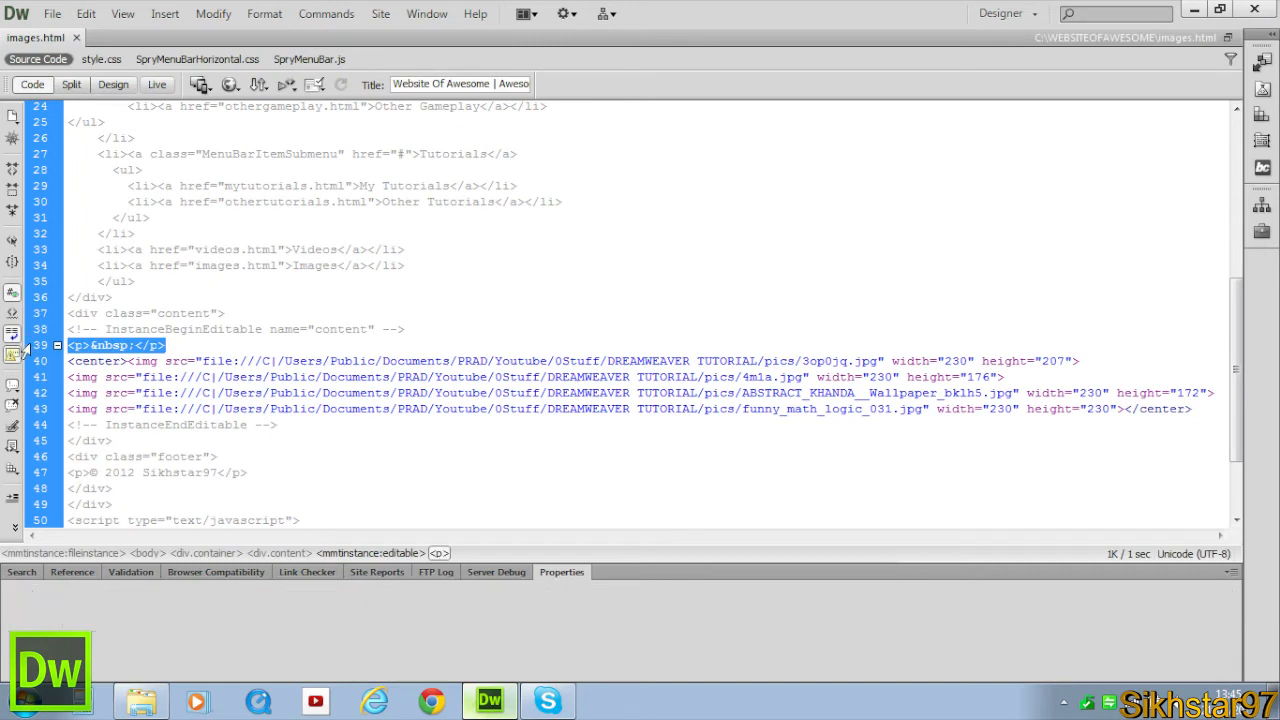
key(ctrl+s)
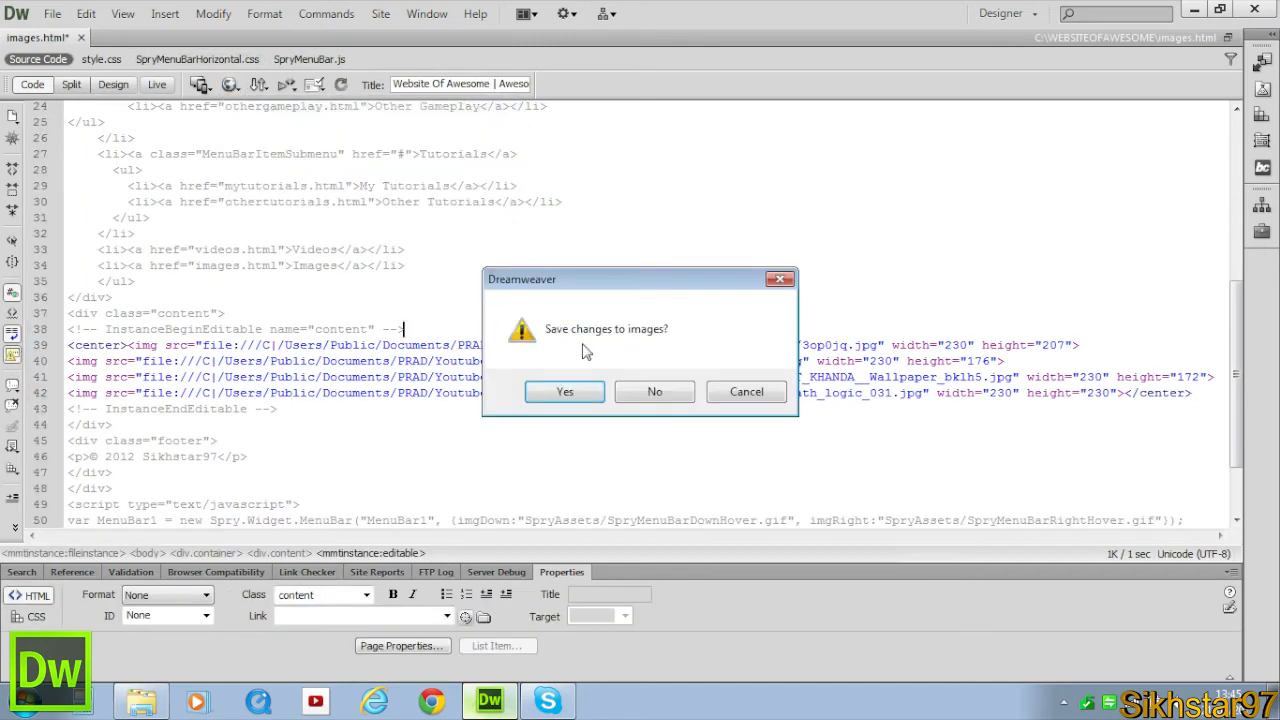
click(564, 391)
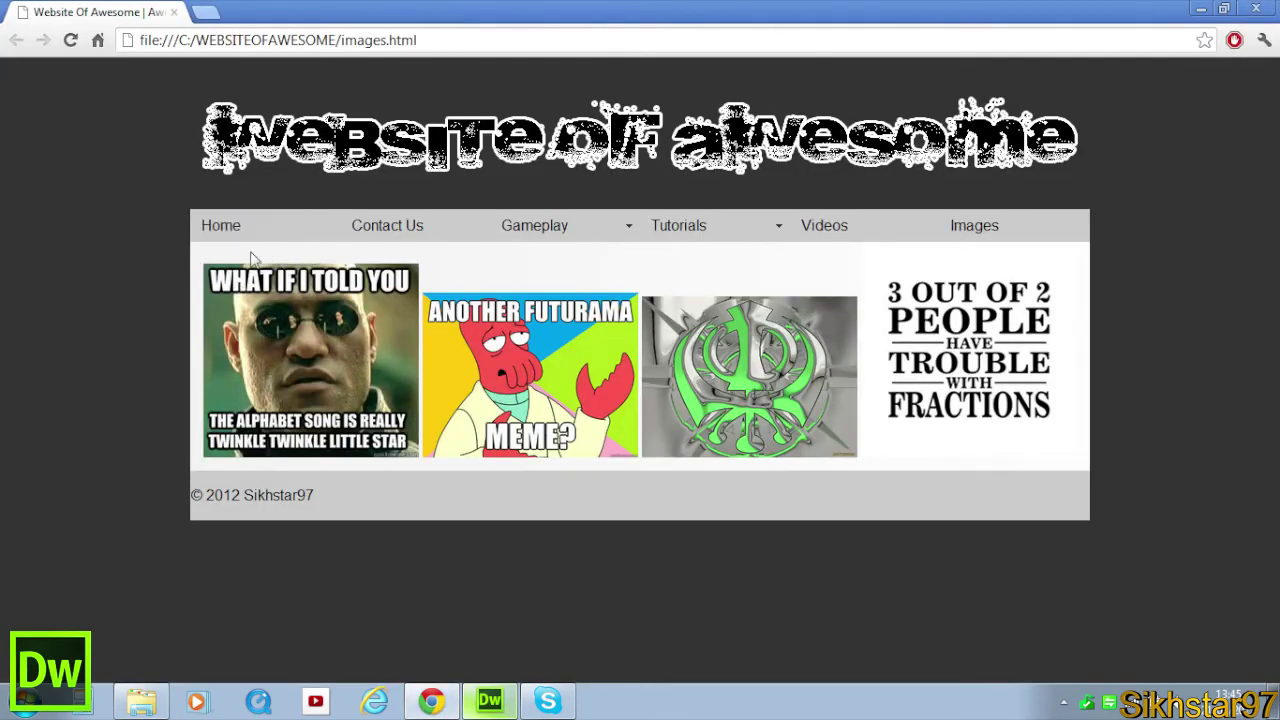
mouse_move(522, 480)
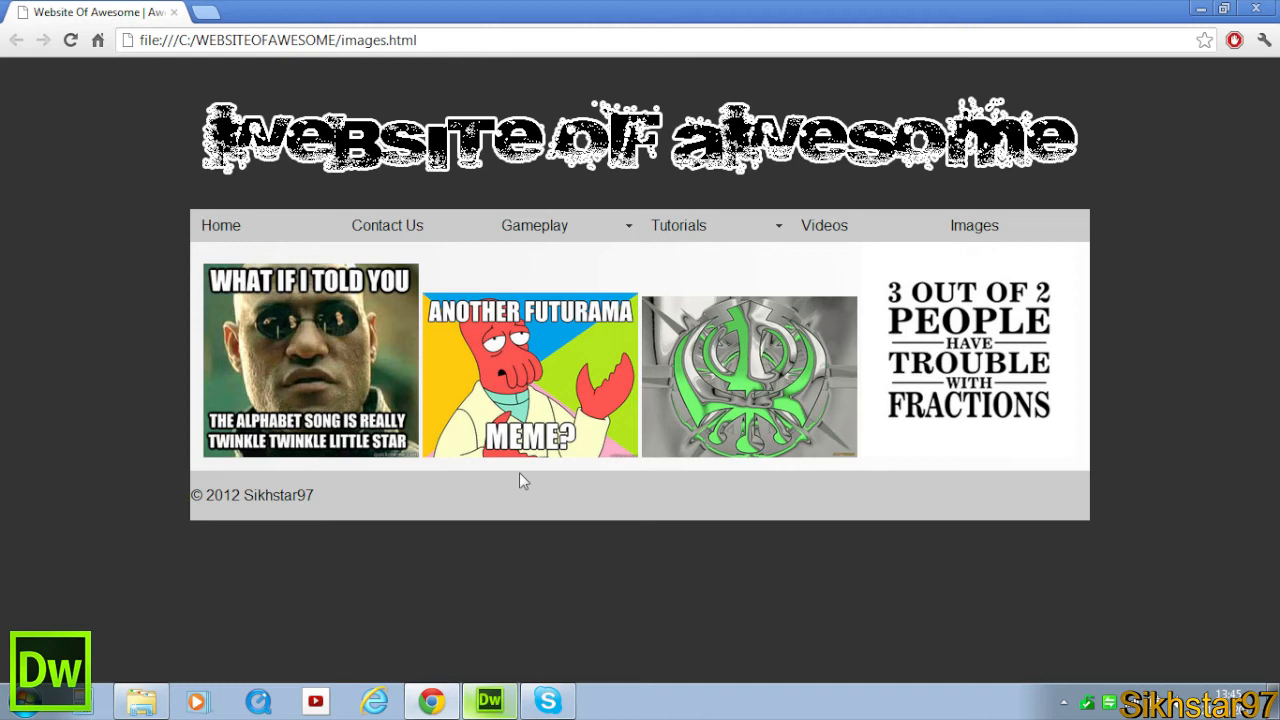
mouse_move(372, 373)
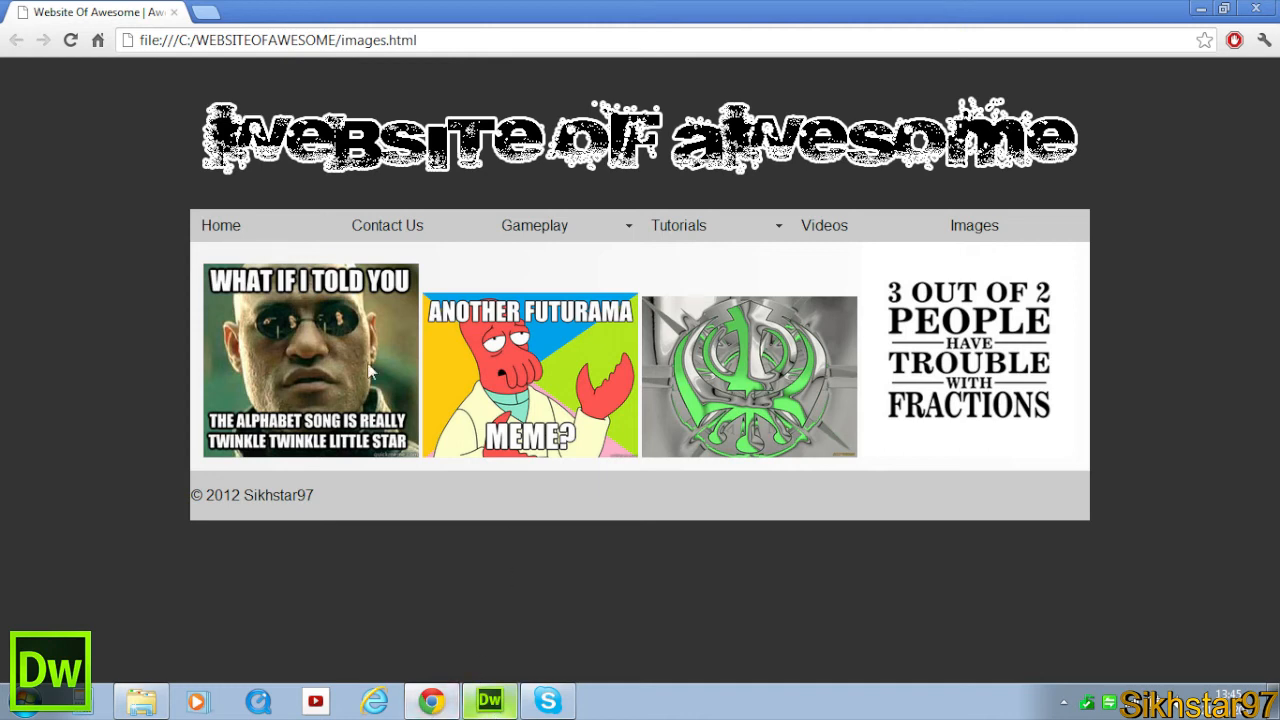
mouse_move(489, 700)
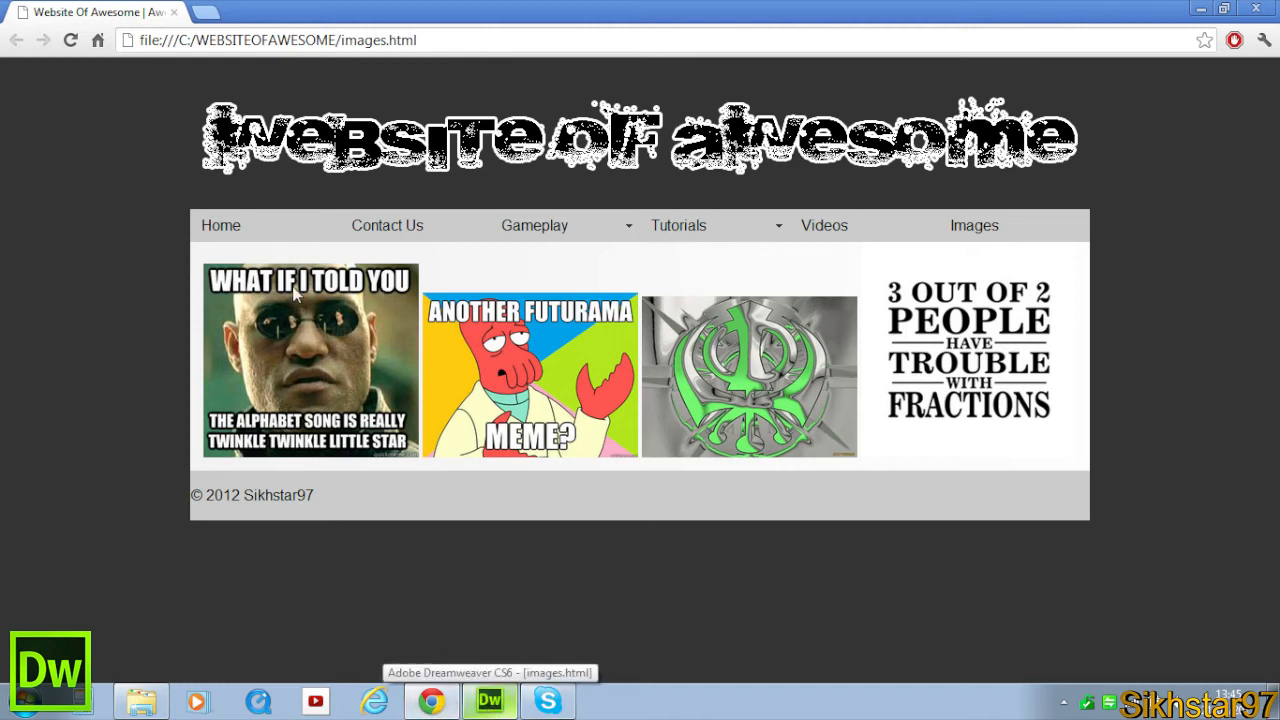
After confirming the memes sit under the menu, return to Dreamweaver
click(490, 700)
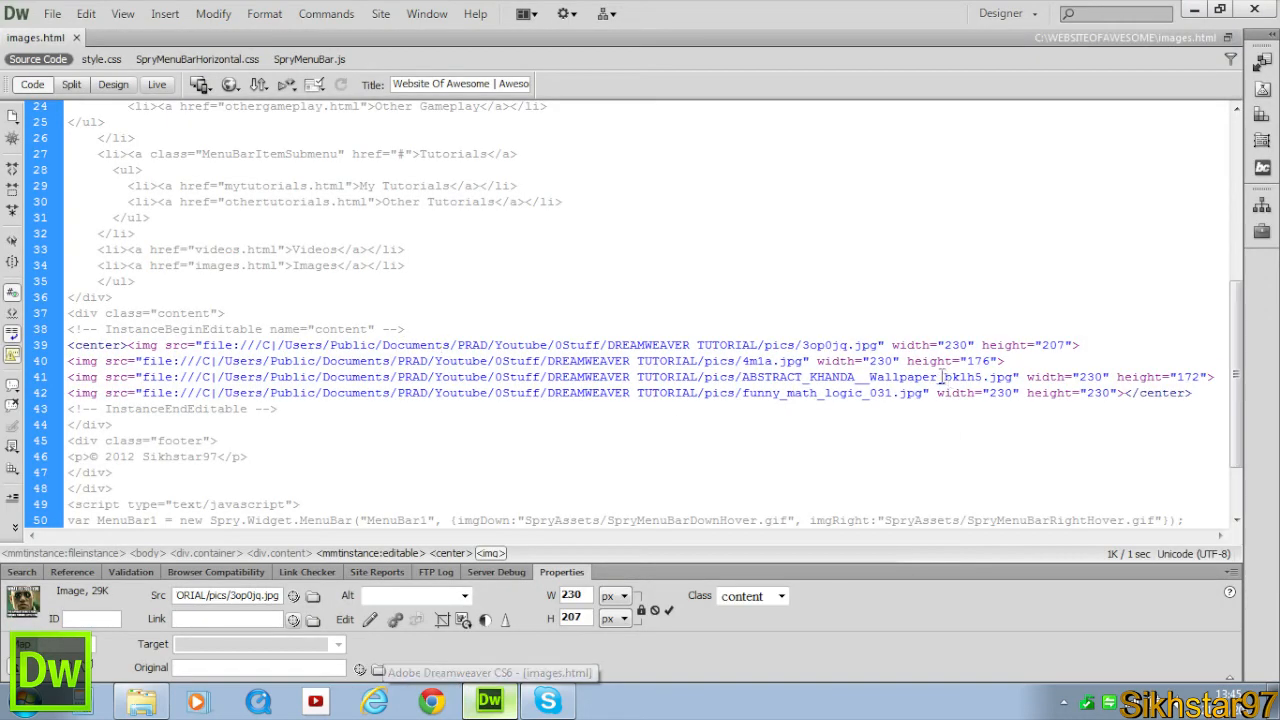
mouse_move(788, 324)
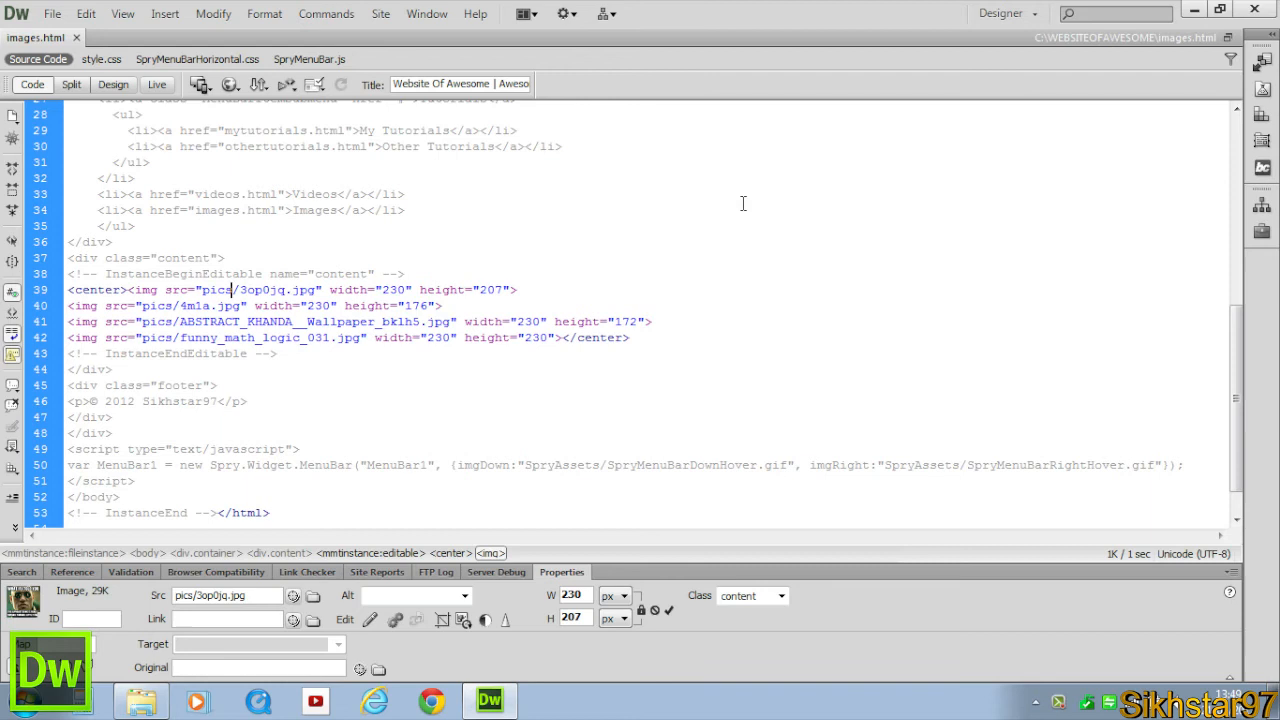
mouse_move(1214, 245)
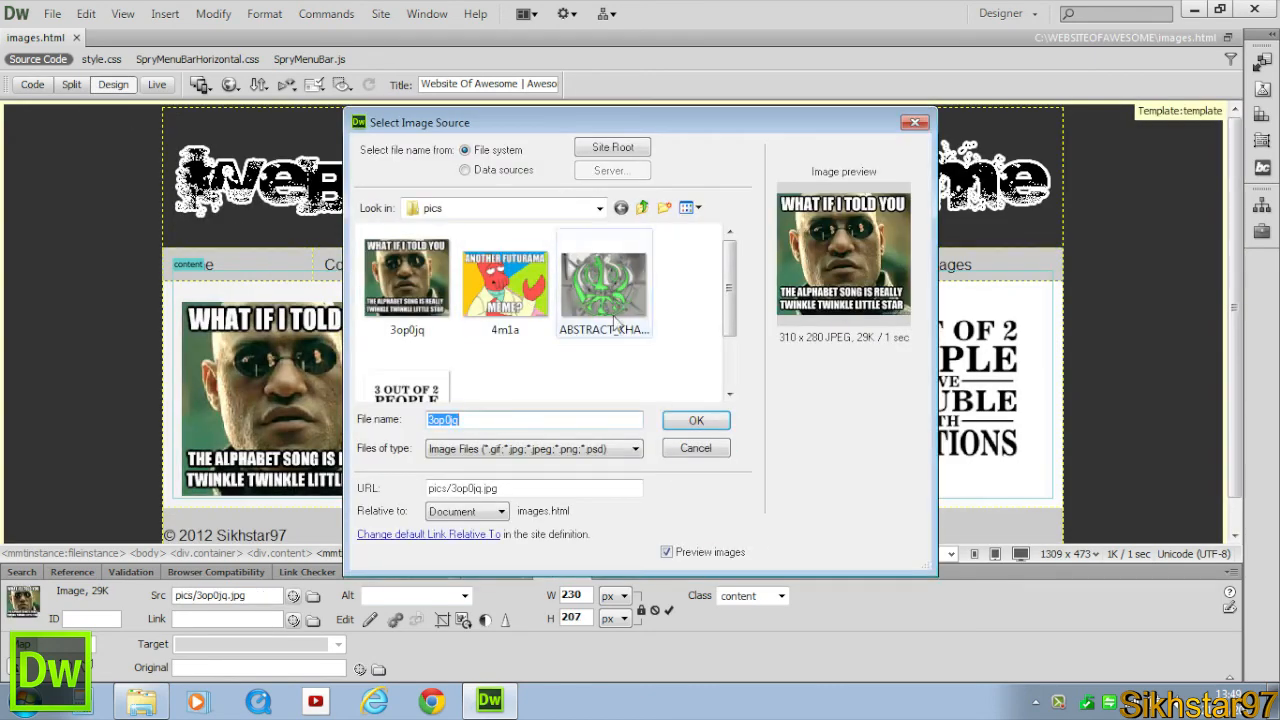
Point the image tags to pics/ and close the Select Image Source dialog
click(695, 420)
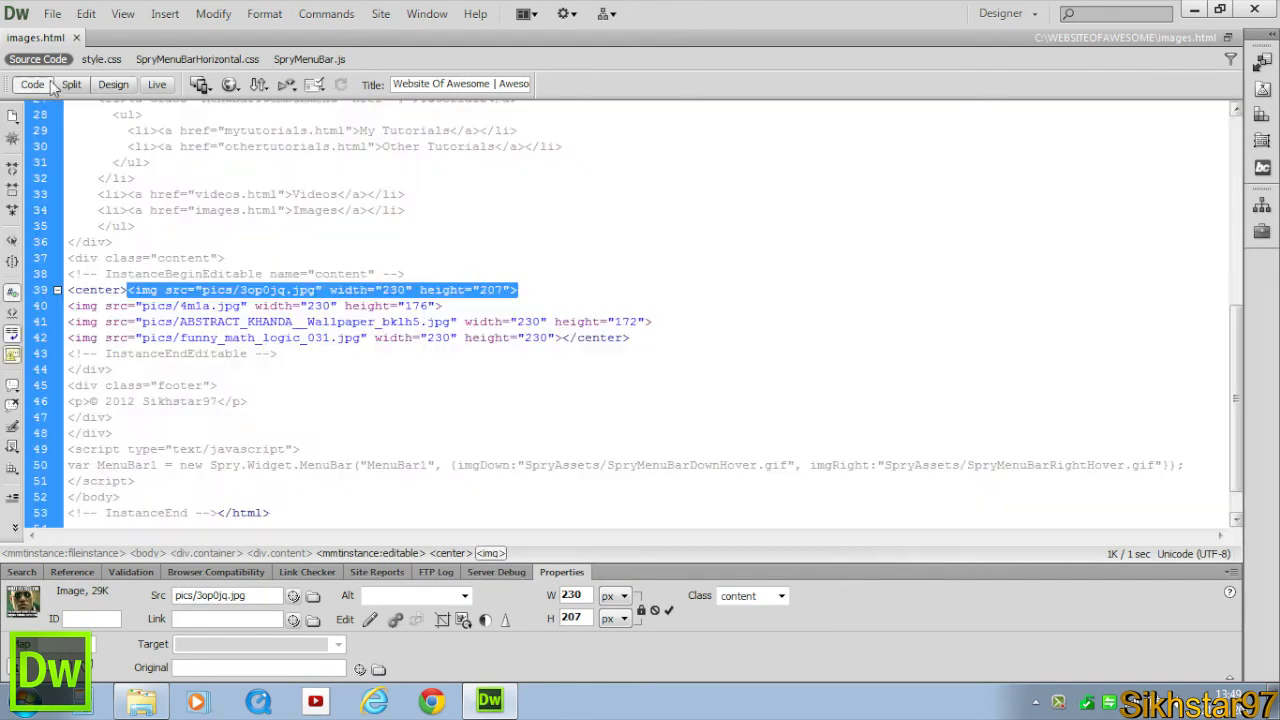